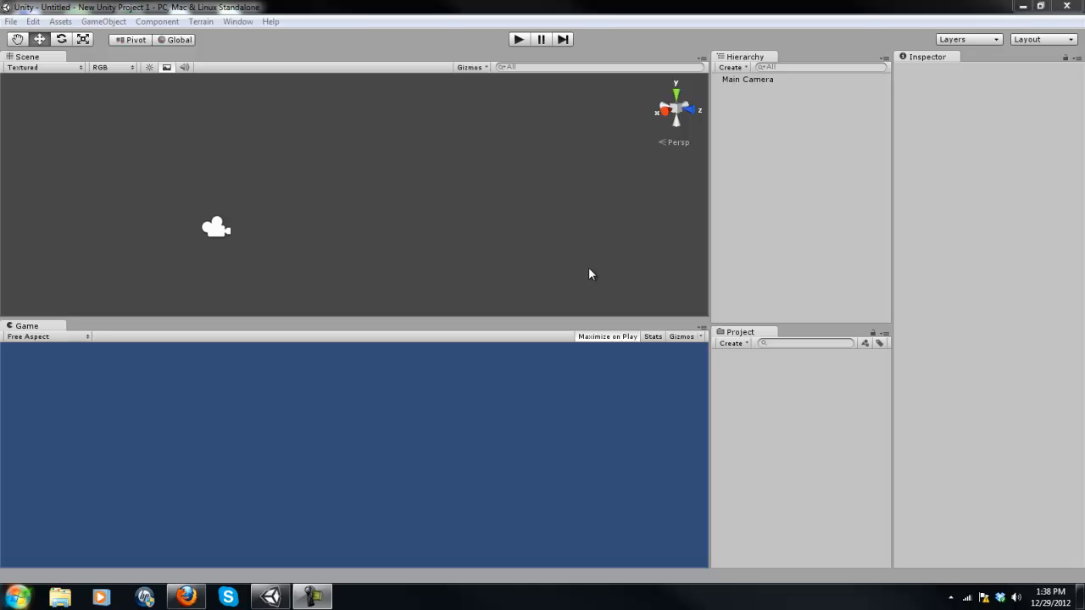
pyautogui.moveTo(472, 222)
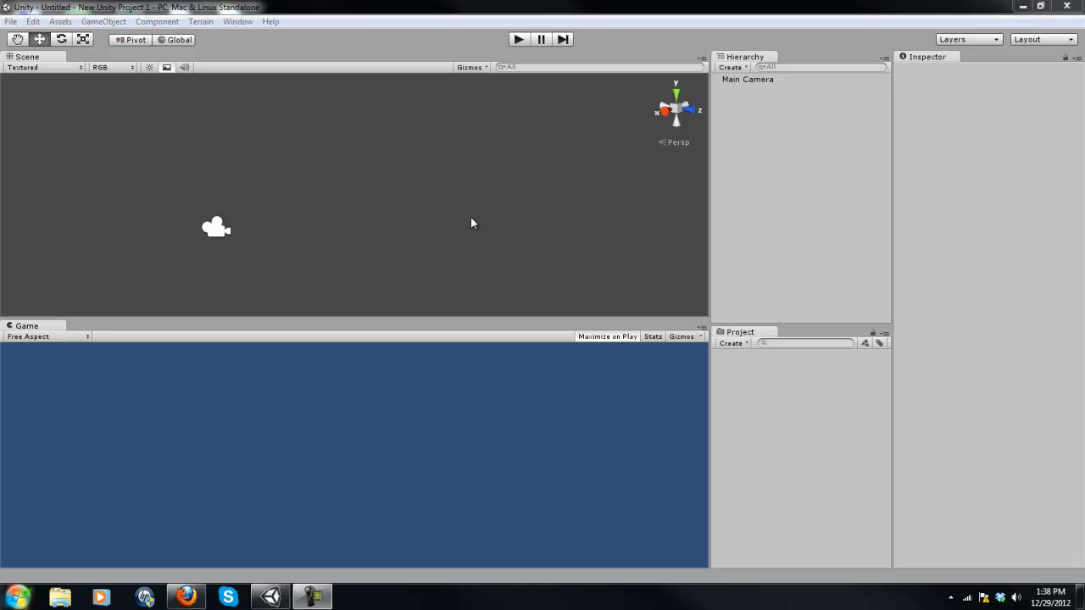
pyautogui.moveTo(479, 208)
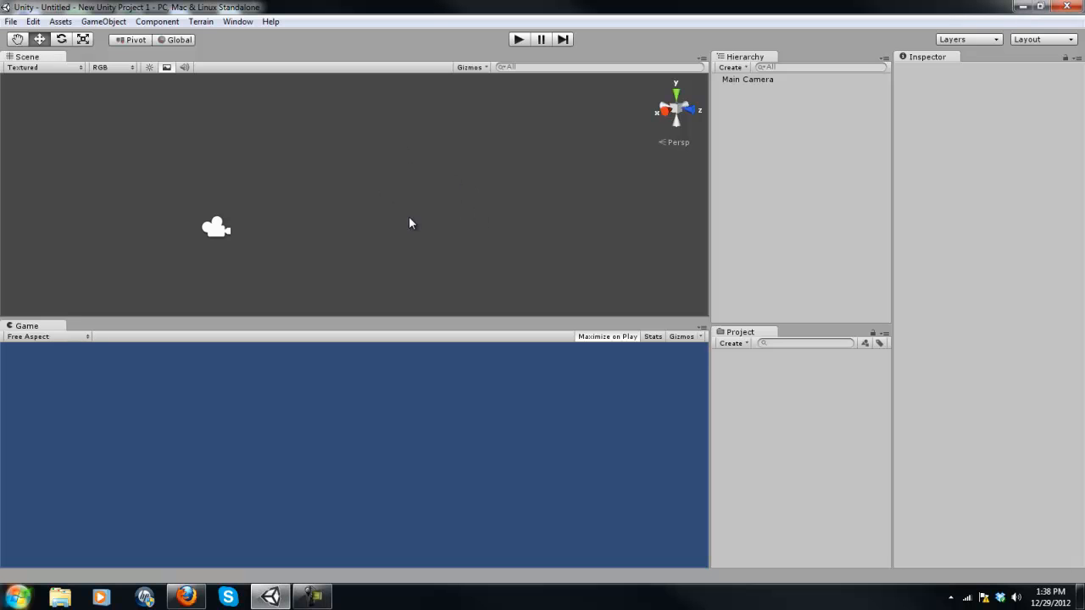
pyautogui.moveTo(477, 176)
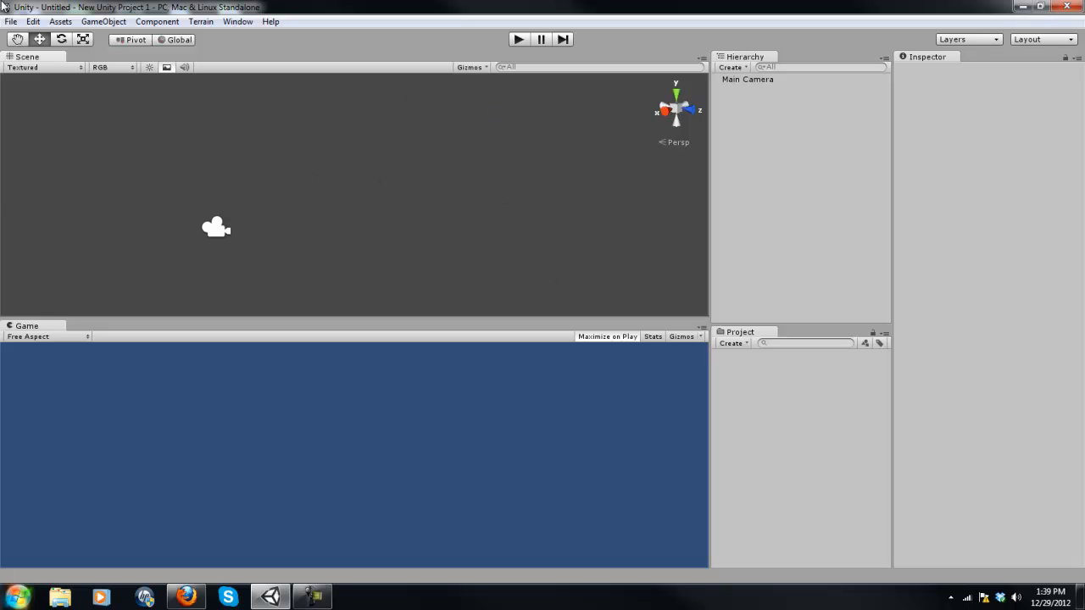
# Create a new project named TutorialYoutube in Documents with no extra packages ticked.
pyautogui.click(10, 22)
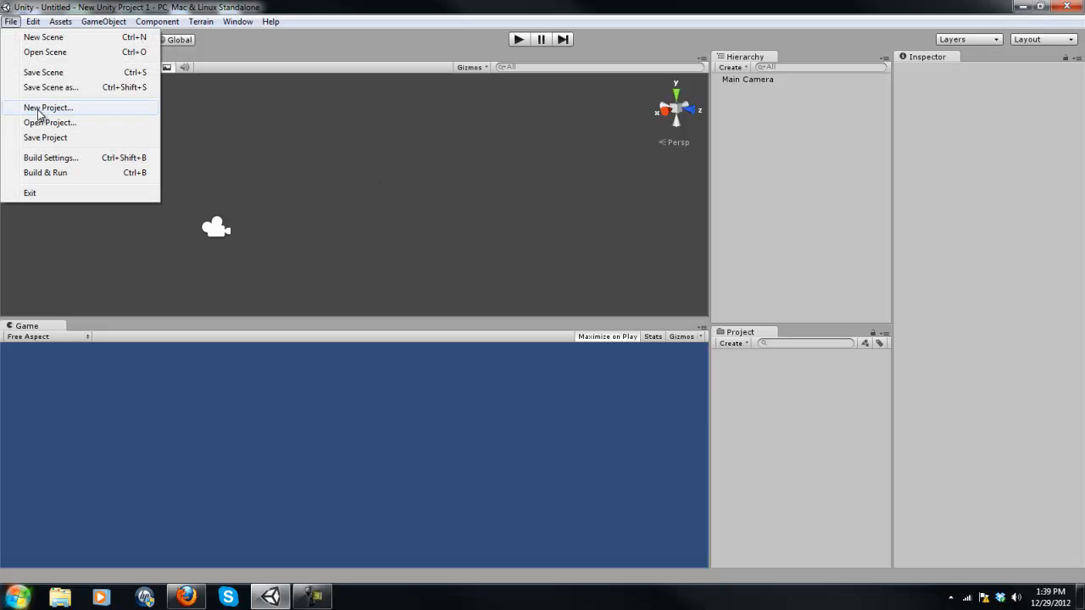
pyautogui.click(53, 107)
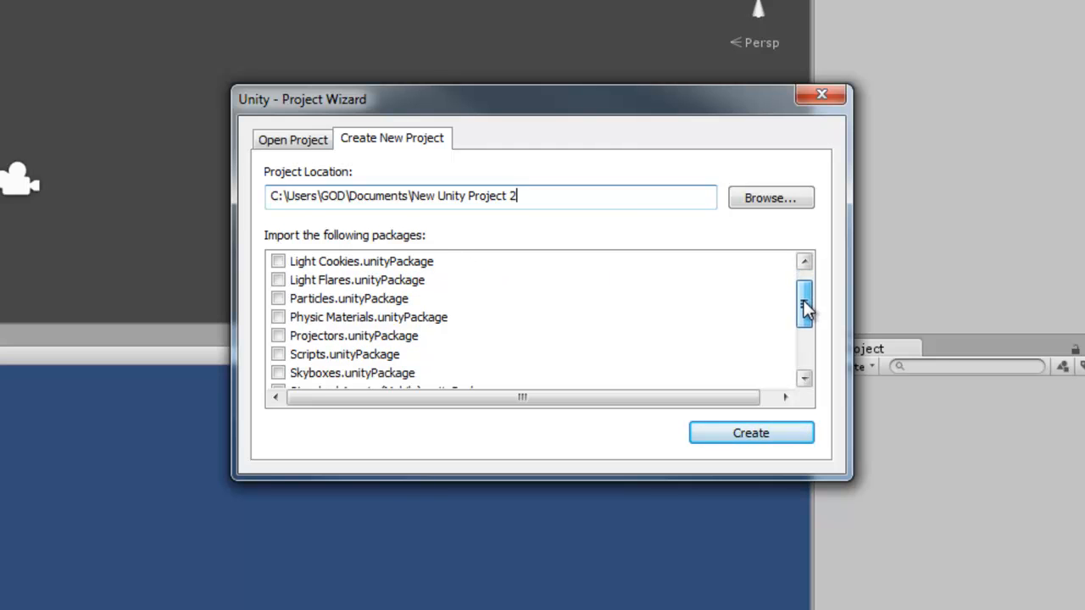
pyautogui.scroll(-3)
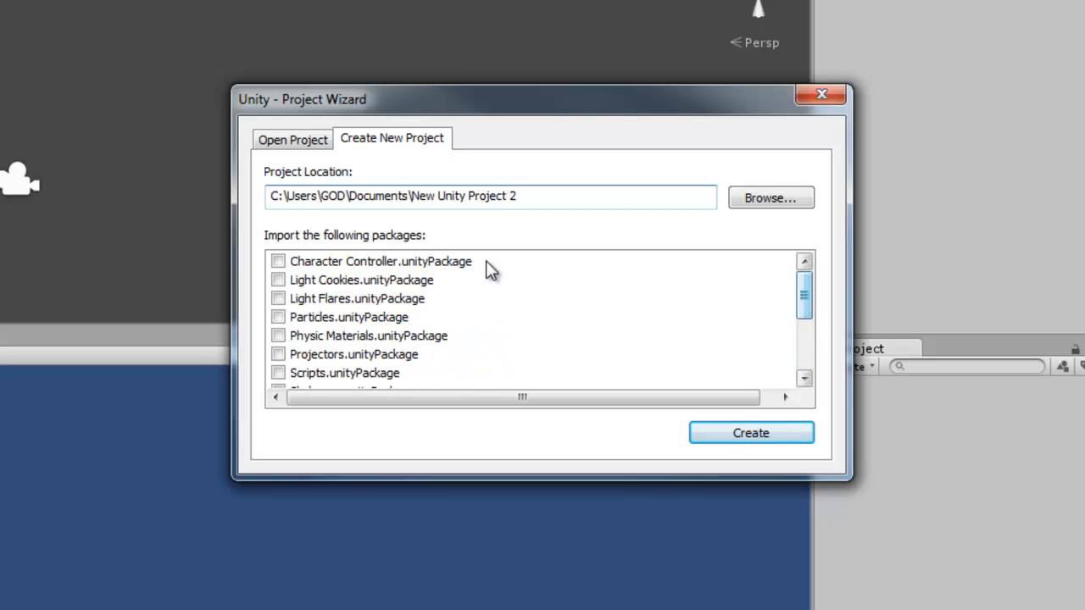
pyautogui.moveTo(401, 265)
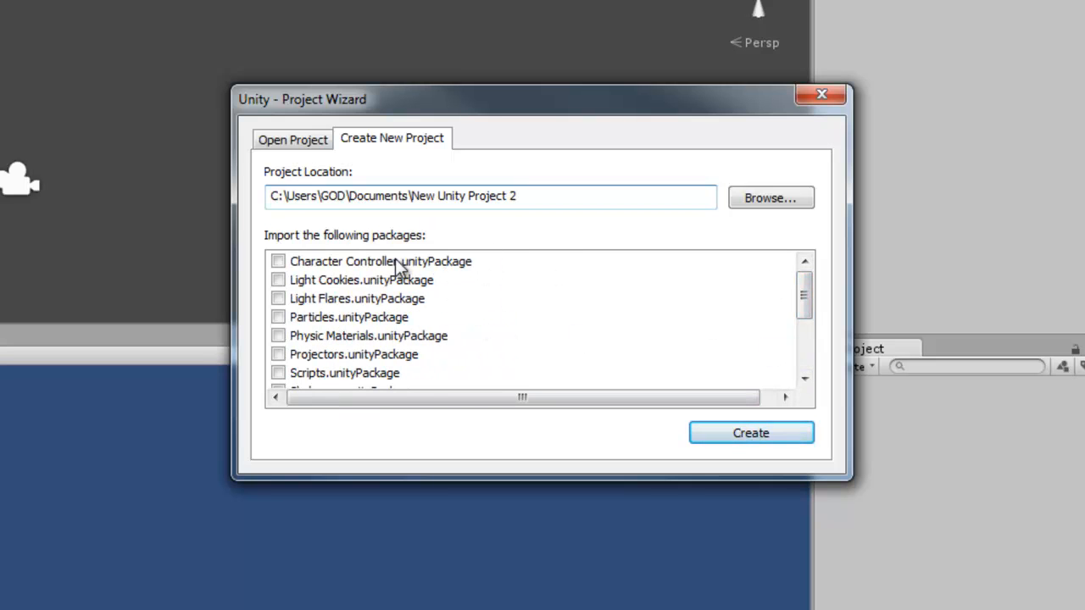
pyautogui.doubleClick(457, 196)
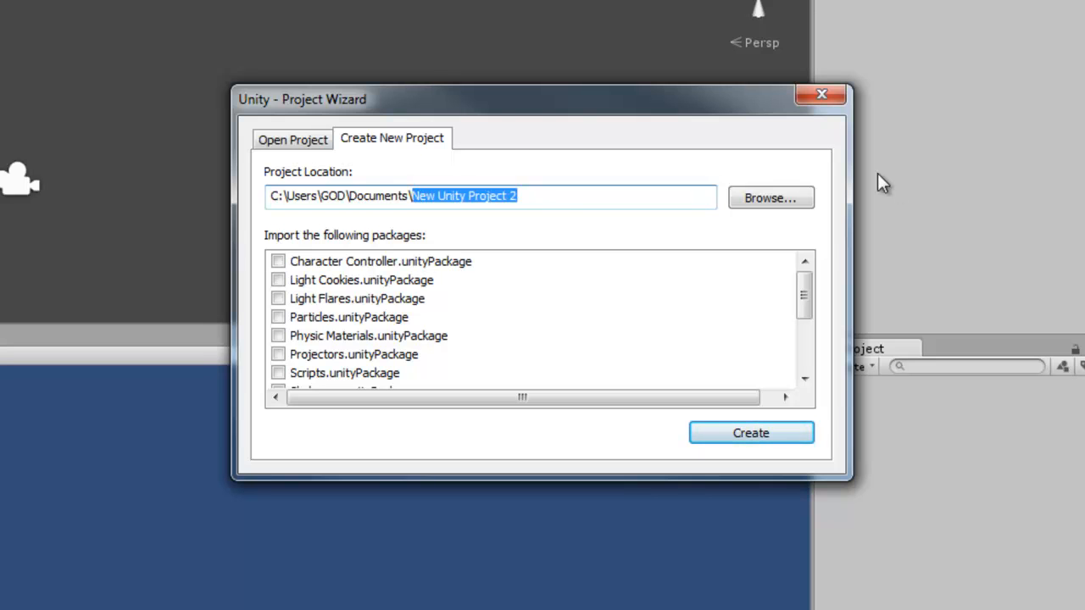
pyautogui.press('Delete')
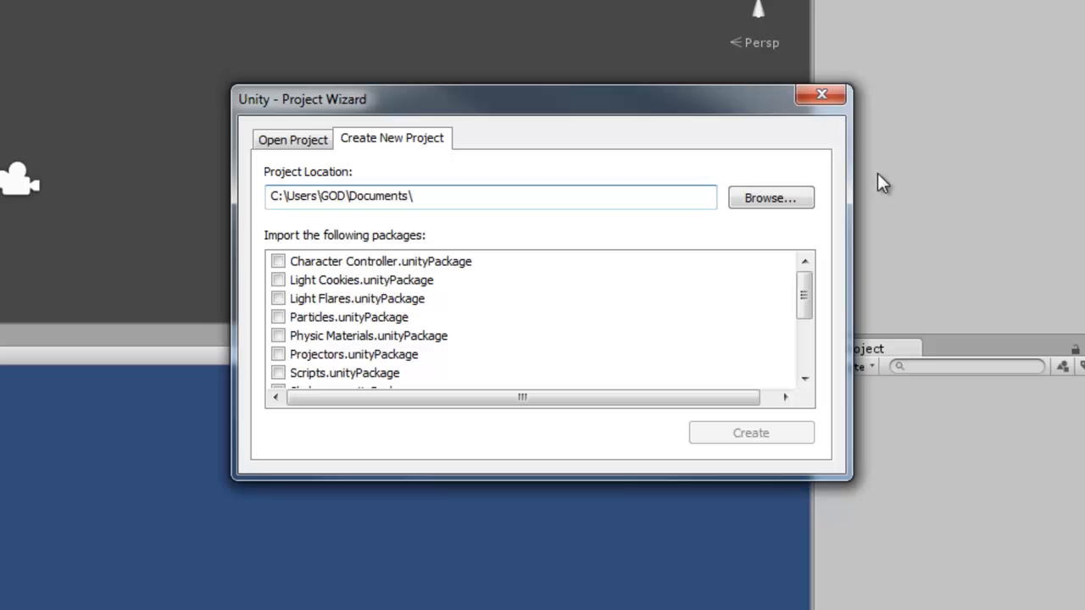
pyautogui.write('Tutorial')
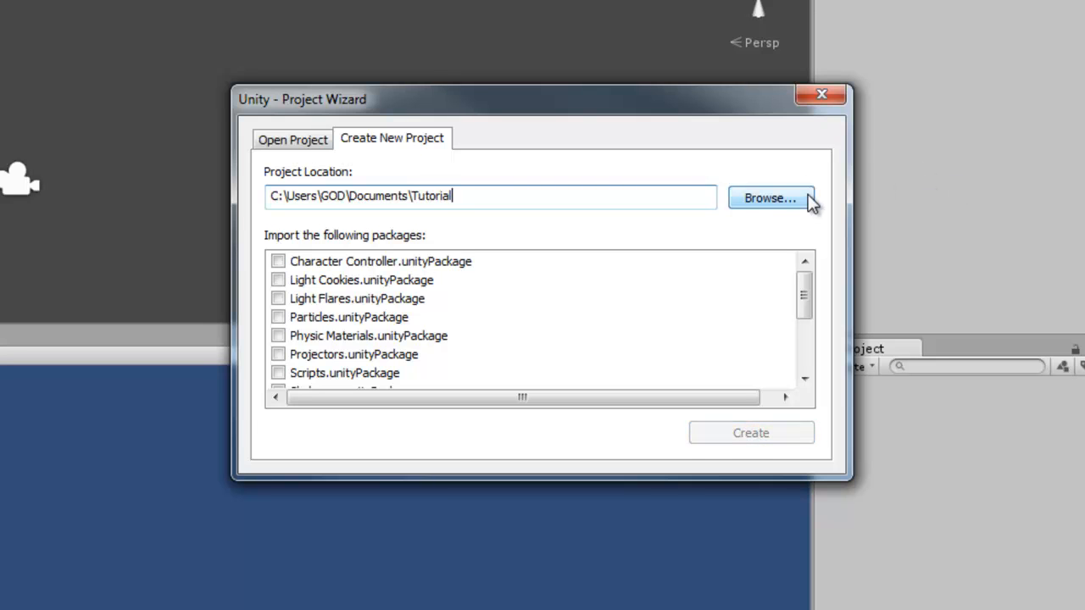
pyautogui.write('Youtube')
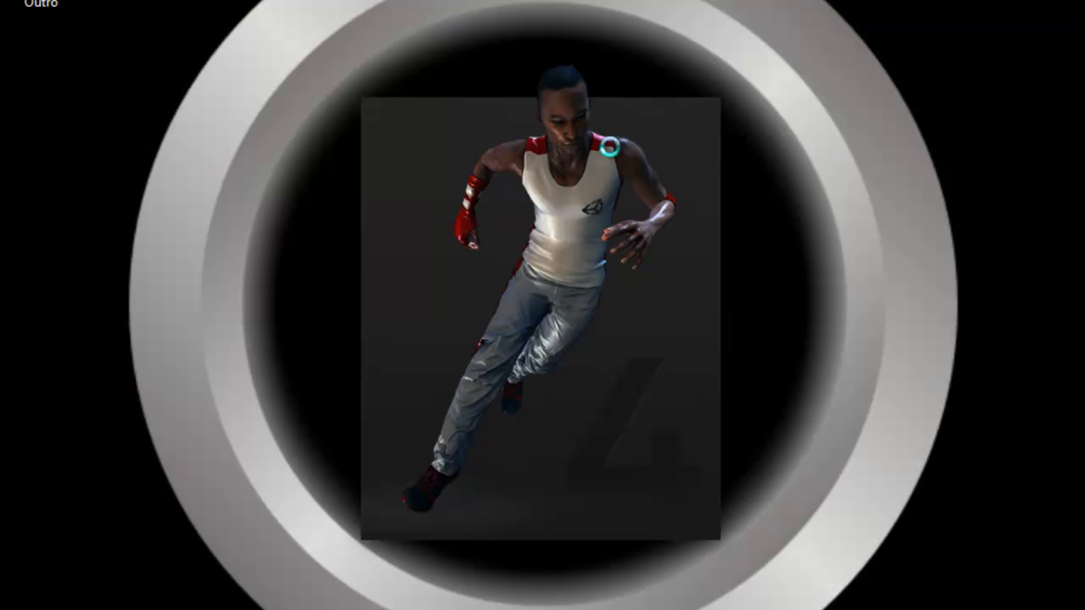
pyautogui.moveTo(415, 217)
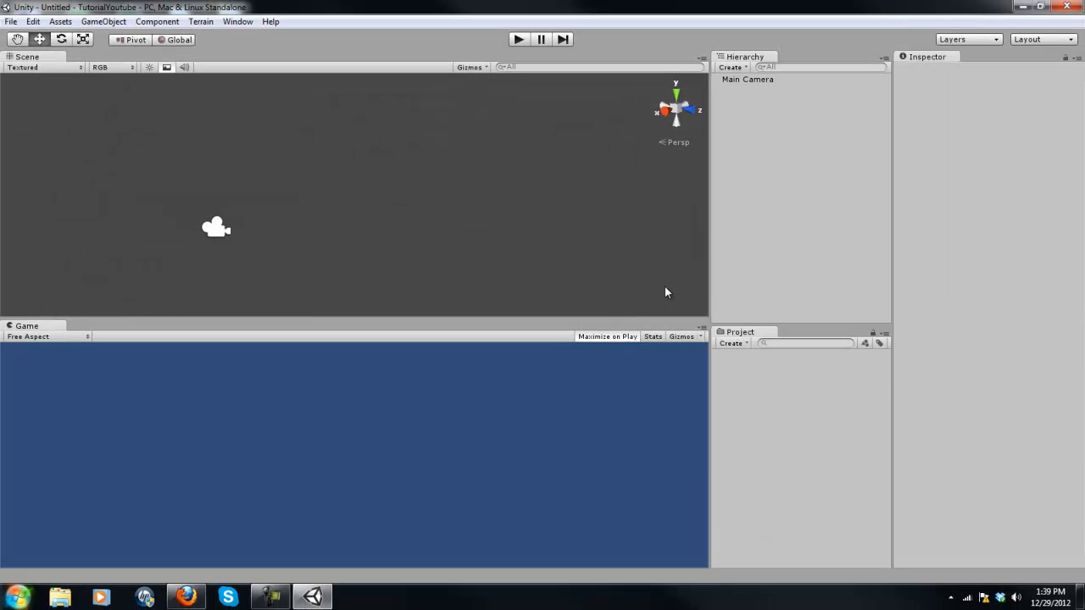
pyautogui.moveTo(291, 187)
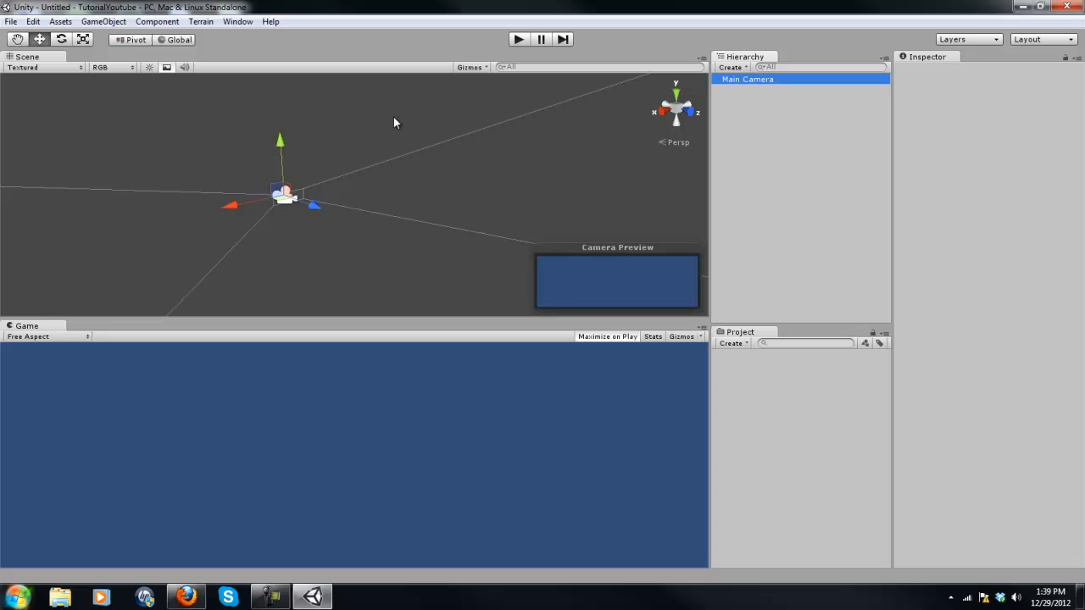
# Select Main Camera and confirm its position and rotation values are all zero.
pyautogui.click(756, 79)
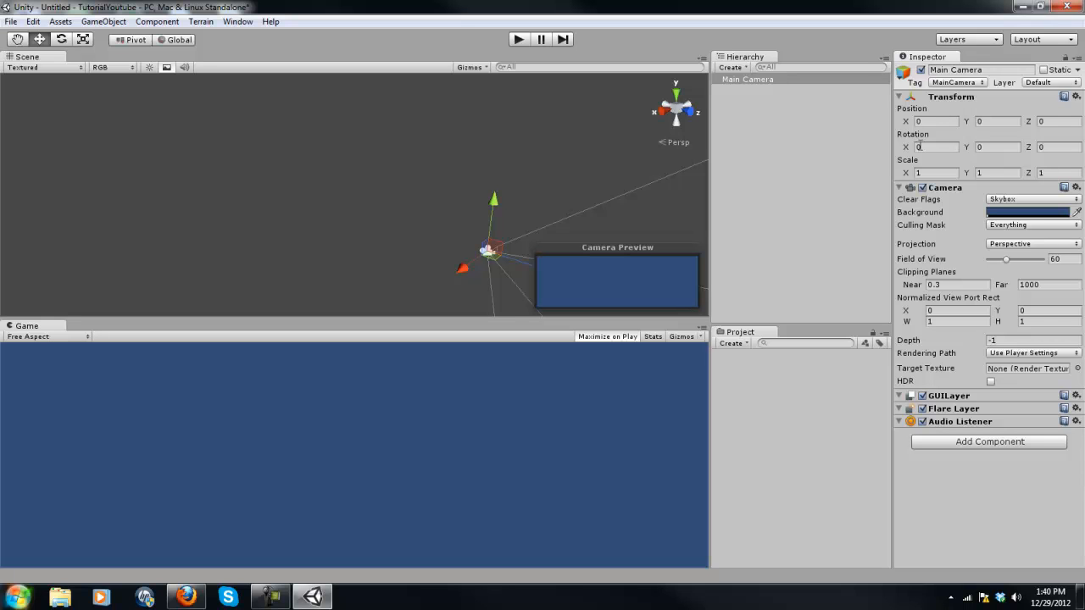
pyautogui.click(932, 147)
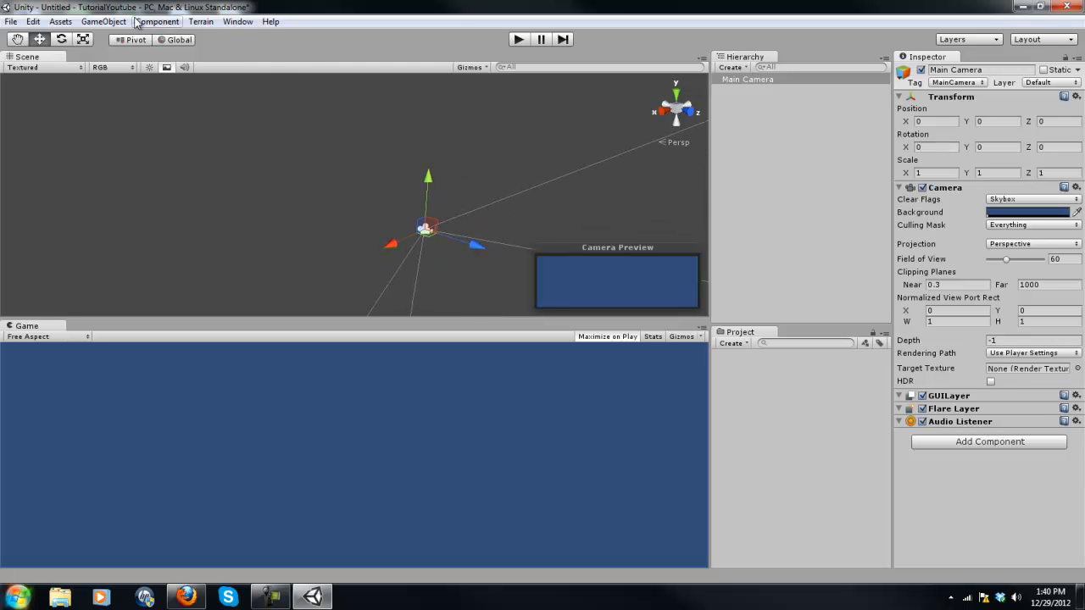
# Add a plane at position 0,0,0 and raise the Main Camera slightly above it.
pyautogui.click(110, 22)
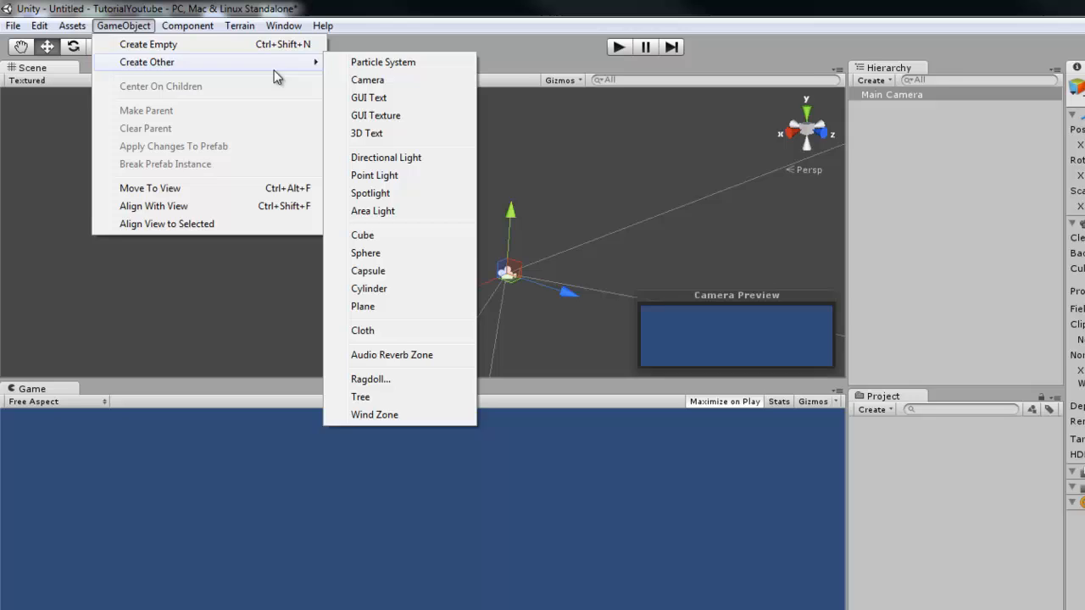
pyautogui.moveTo(401, 322)
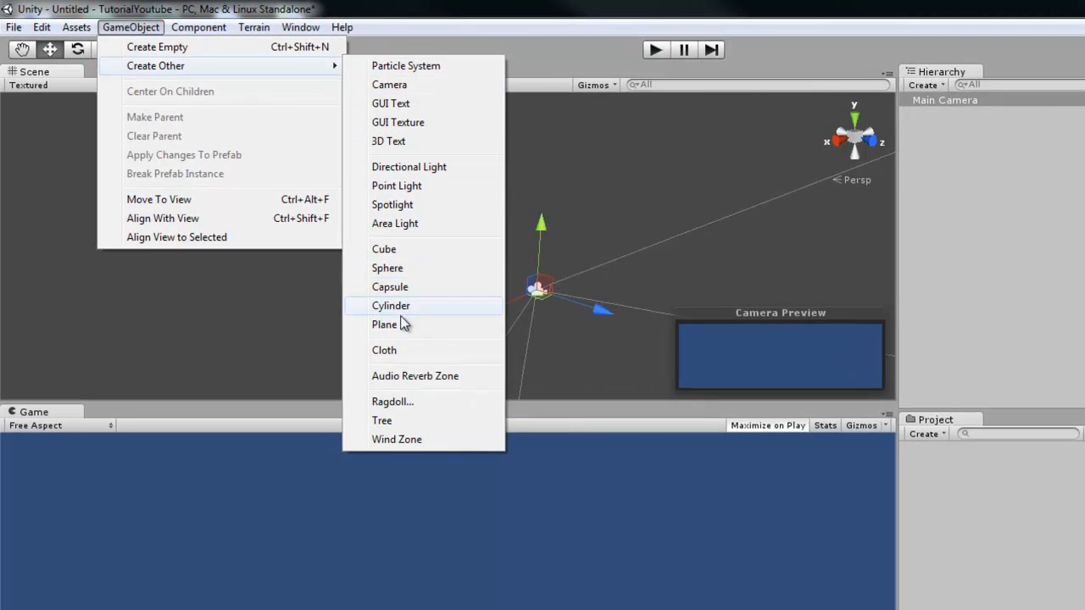
pyautogui.click(384, 323)
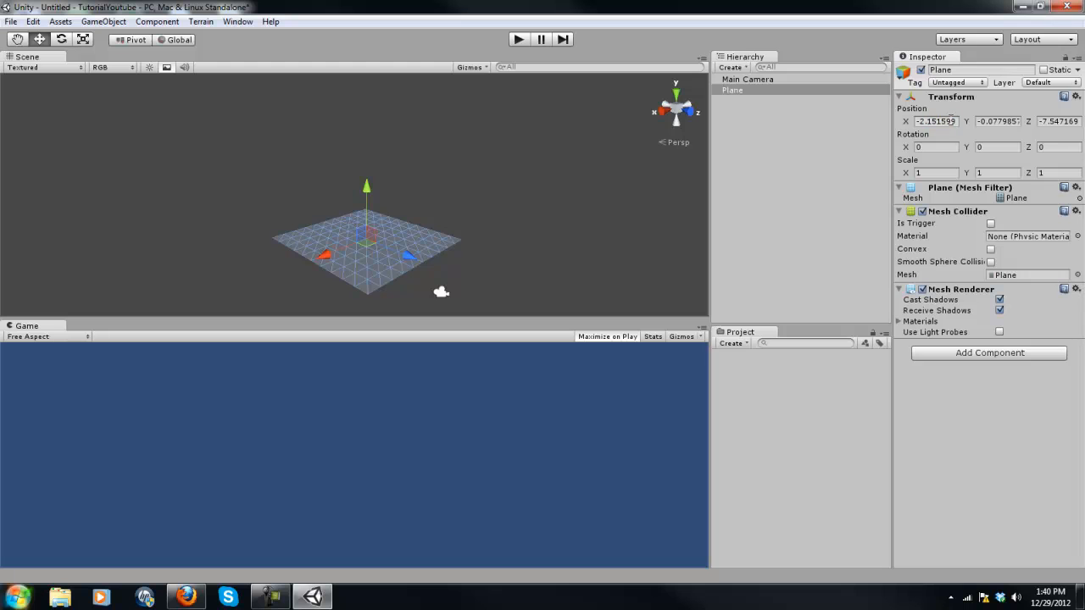
pyautogui.click(936, 120)
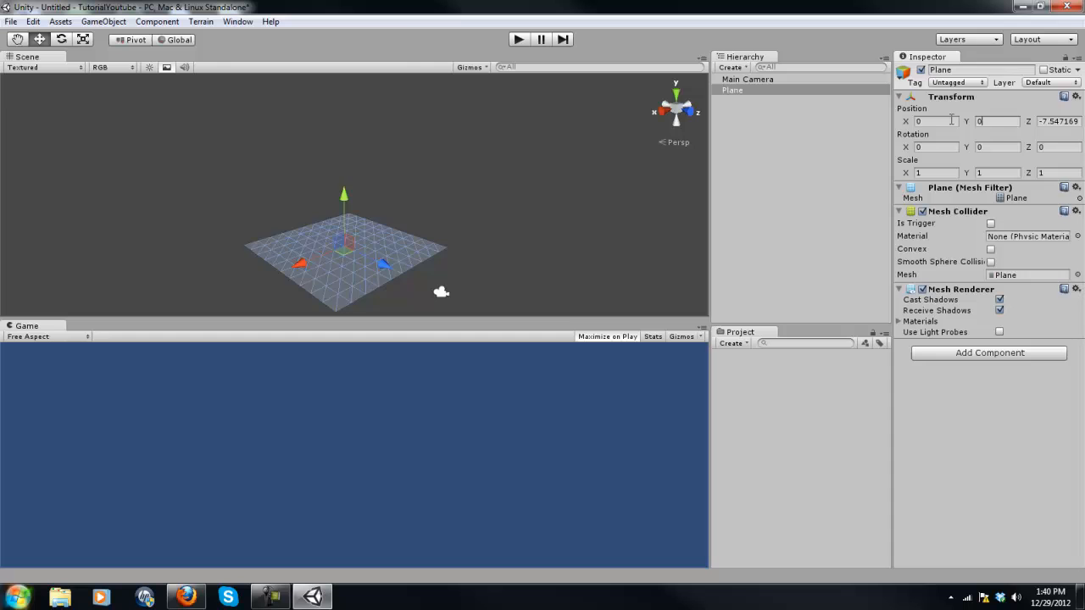
pyautogui.write('0')
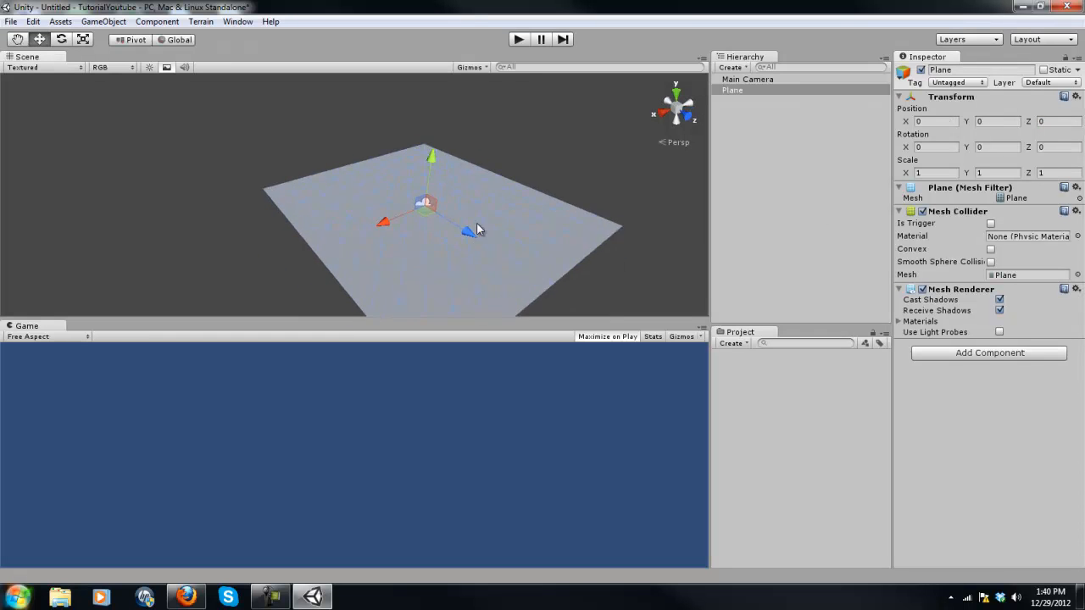
pyautogui.moveTo(475, 229); pyautogui.dragTo(492, 238)
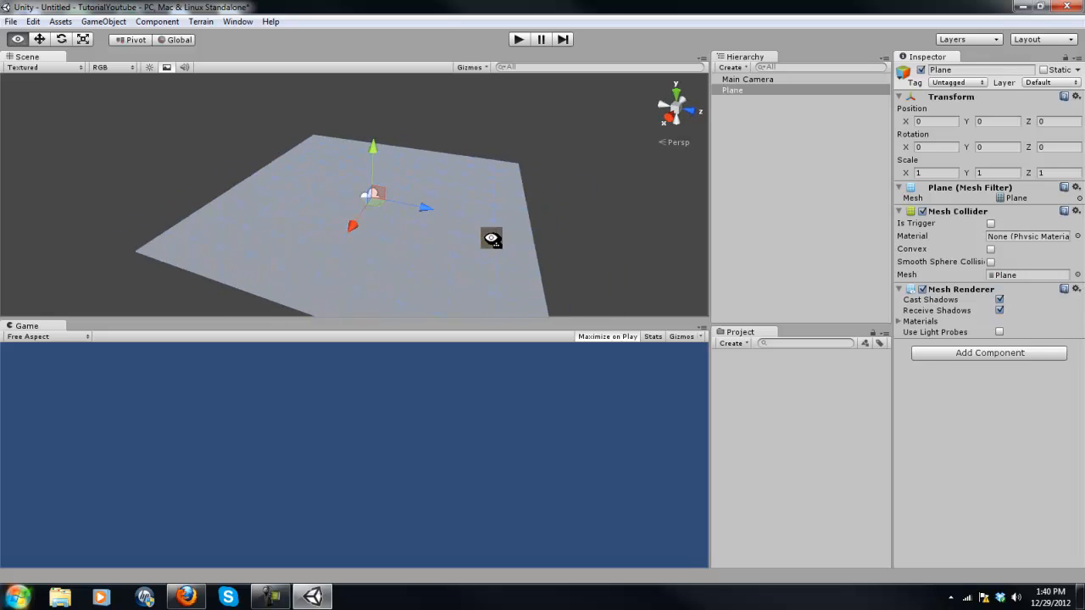
pyautogui.click(748, 78)
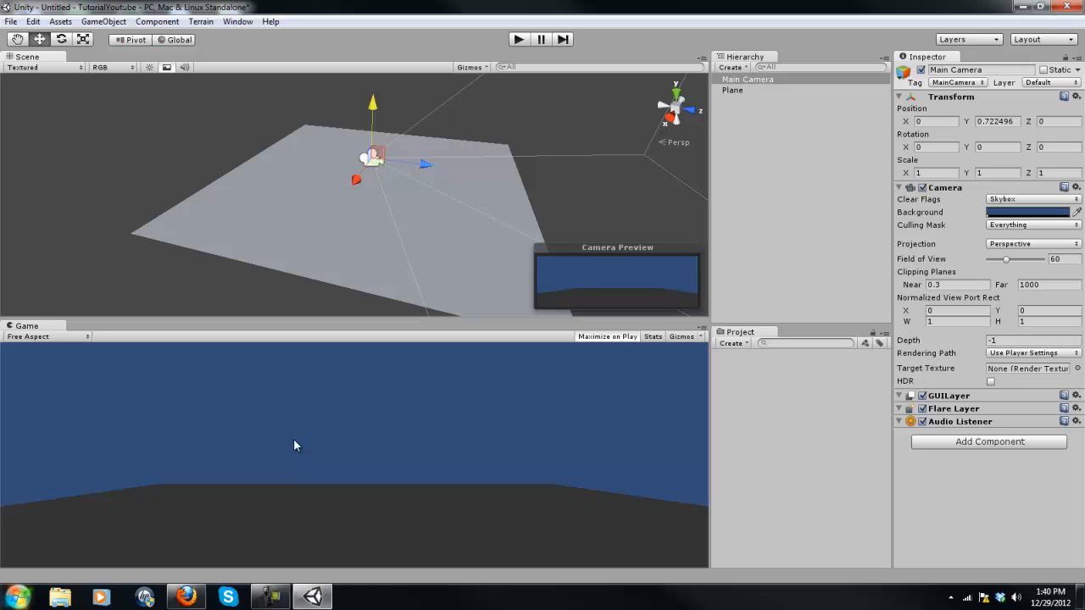
pyautogui.moveTo(465, 163)
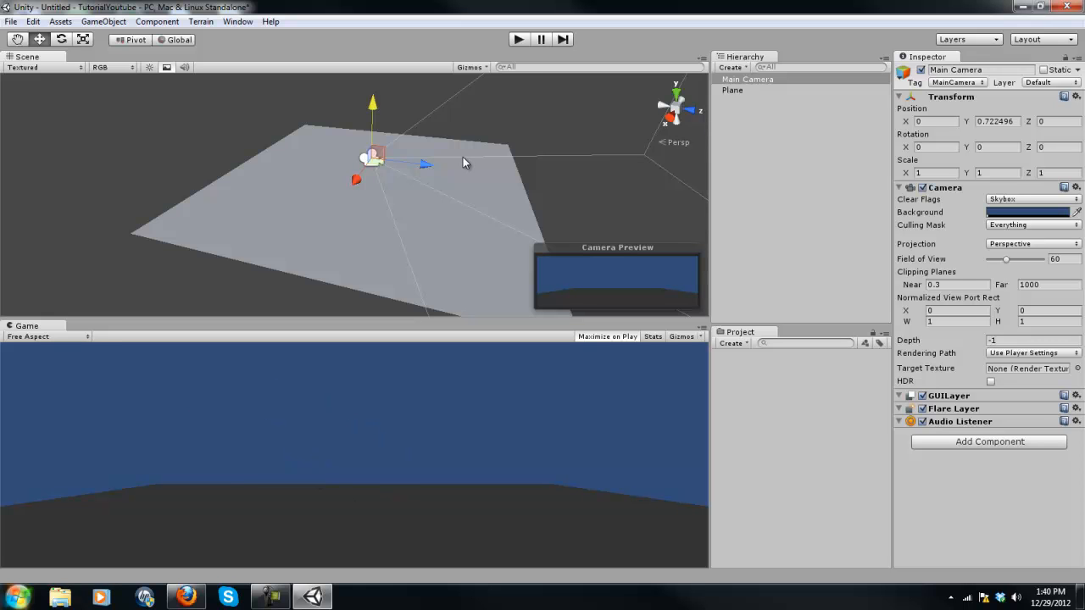
pyautogui.moveTo(463, 162); pyautogui.dragTo(379, 185)
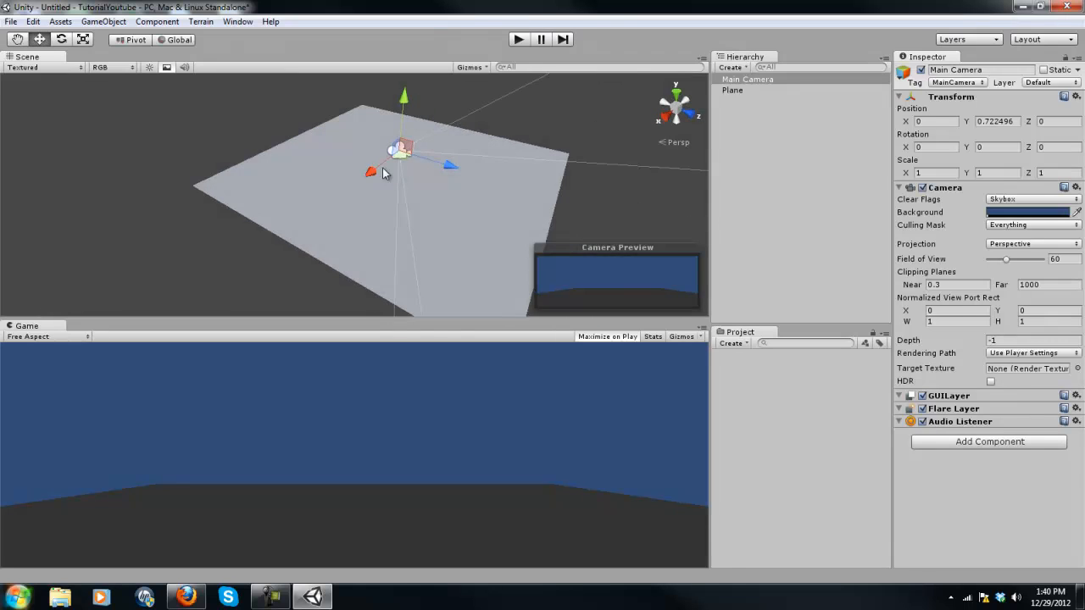
# Scale the Plane to about X 2.06, Y 0.93, Z 2.08.
pyautogui.click(733, 90)
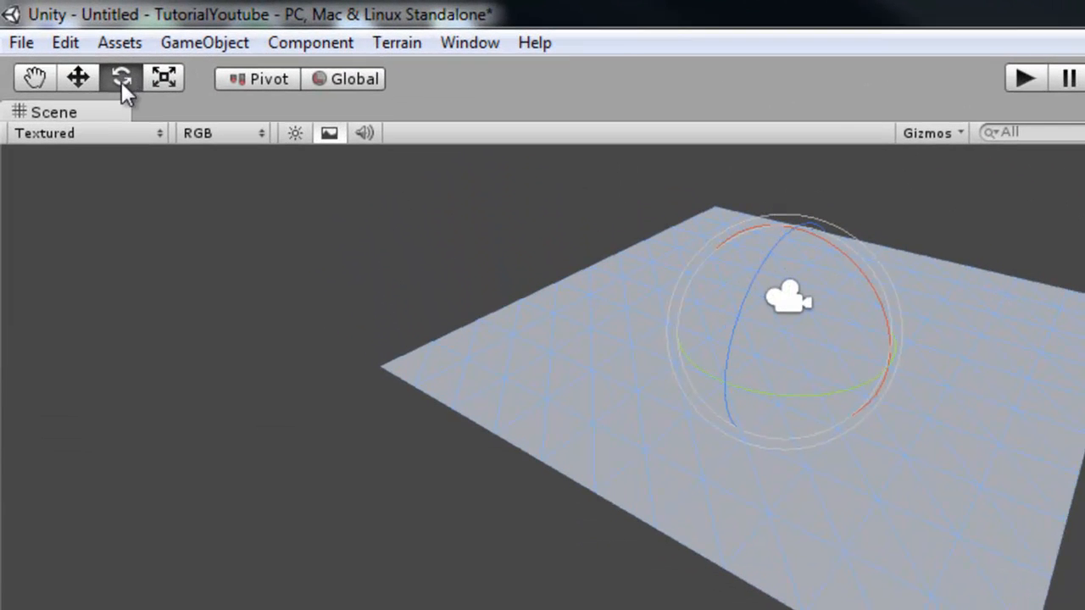
pyautogui.click(163, 77)
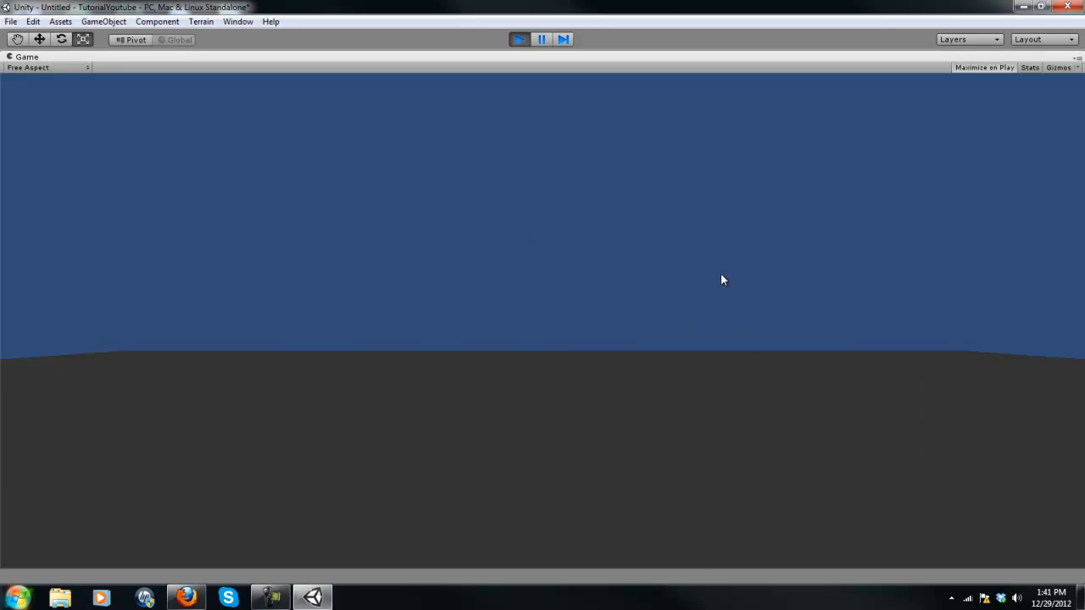
pyautogui.moveTo(645, 315)
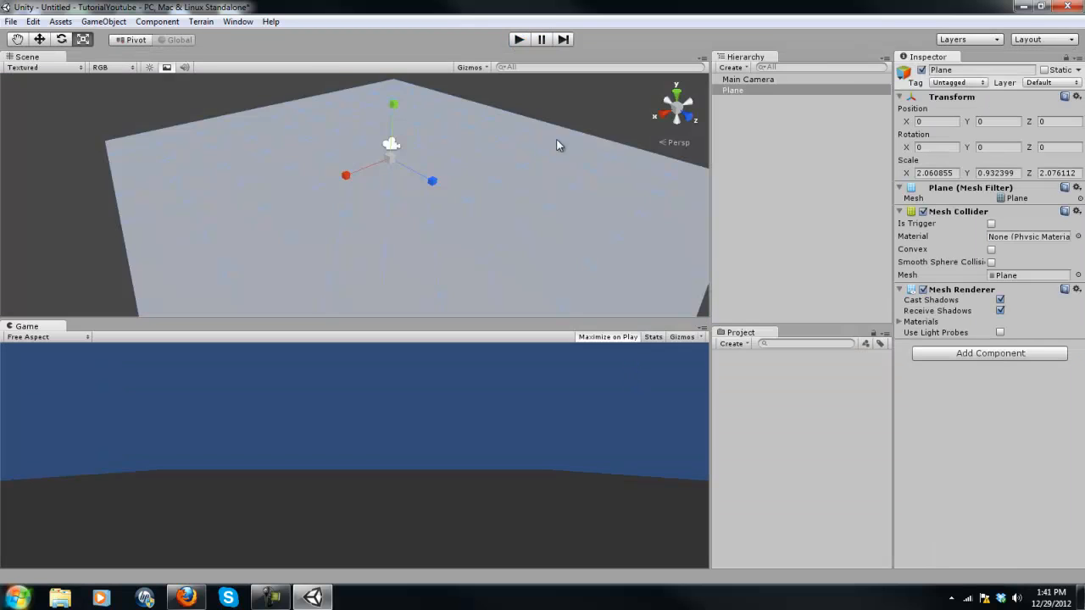
# Add cubes and scatter four of them at different spots on the plane.
pyautogui.moveTo(558, 145); pyautogui.dragTo(365, 203)
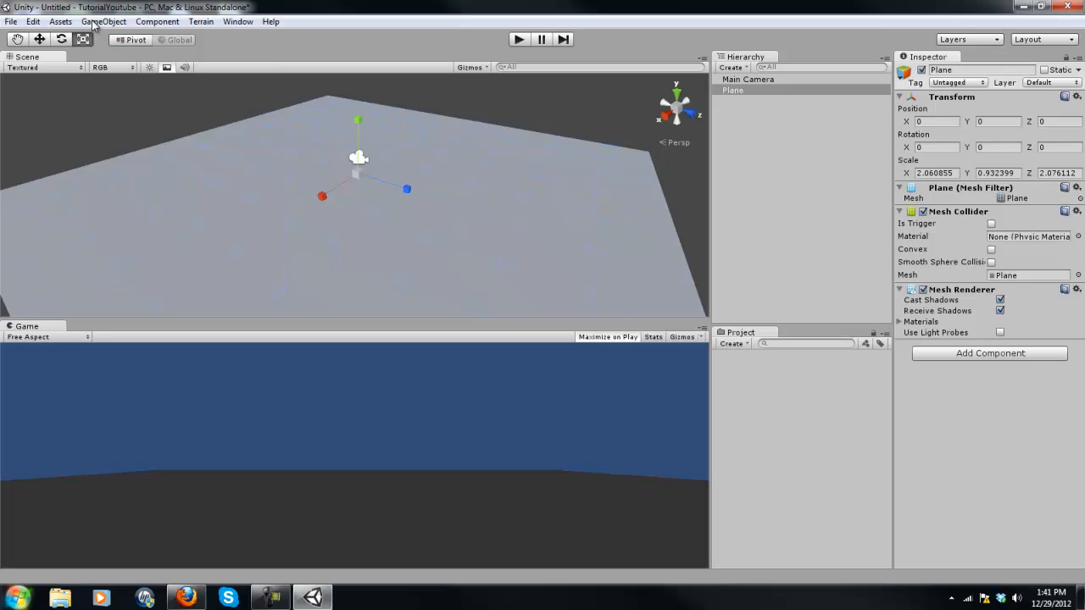
pyautogui.click(103, 21)
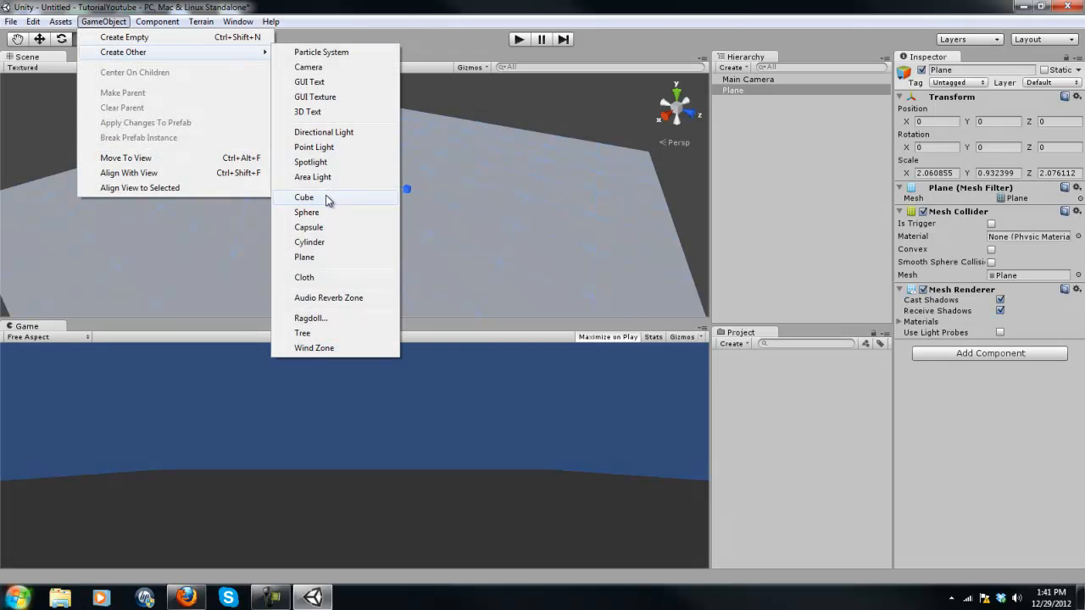
pyautogui.moveTo(332, 212)
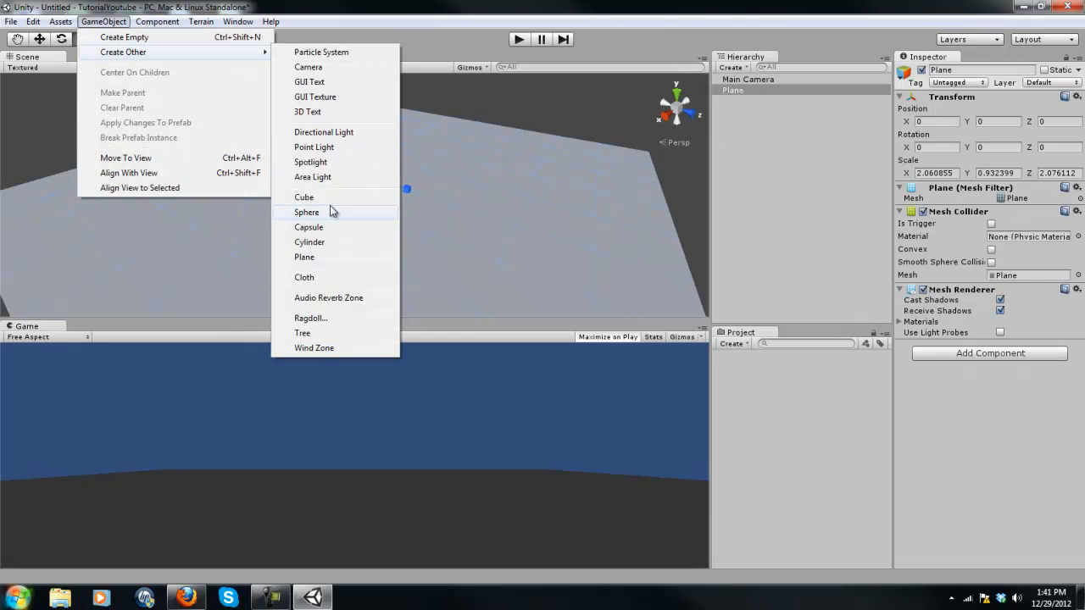
pyautogui.click(303, 196)
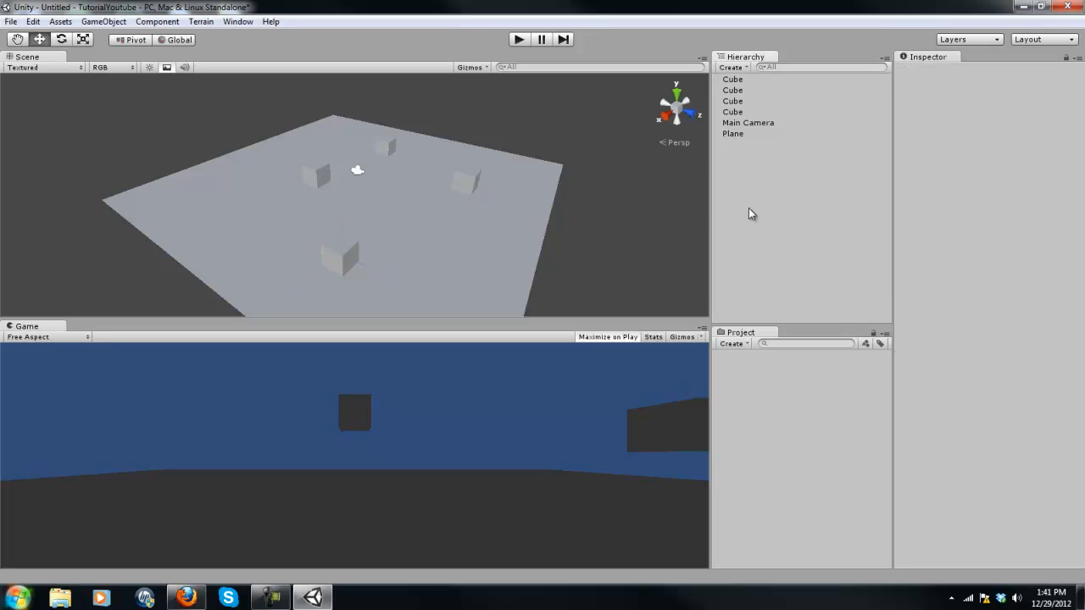
pyautogui.moveTo(782, 109)
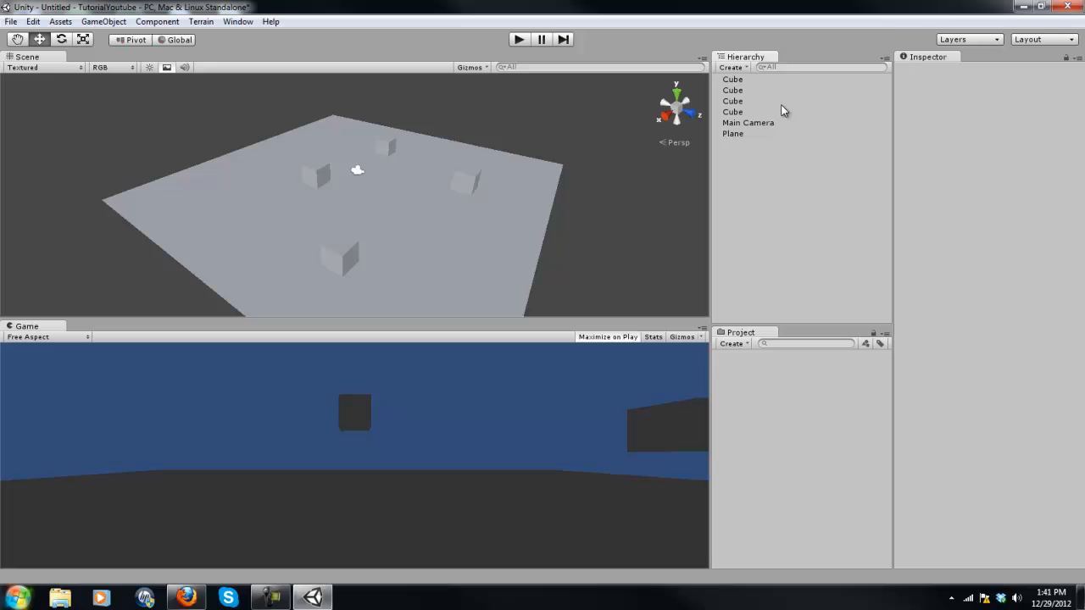
pyautogui.moveTo(881, 94)
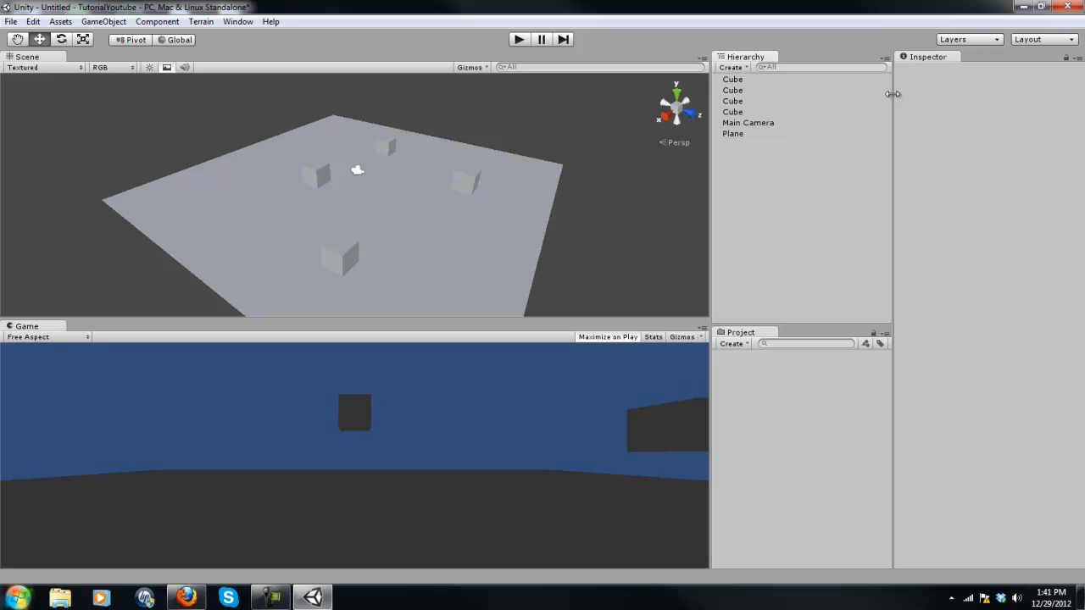
pyautogui.moveTo(790, 94)
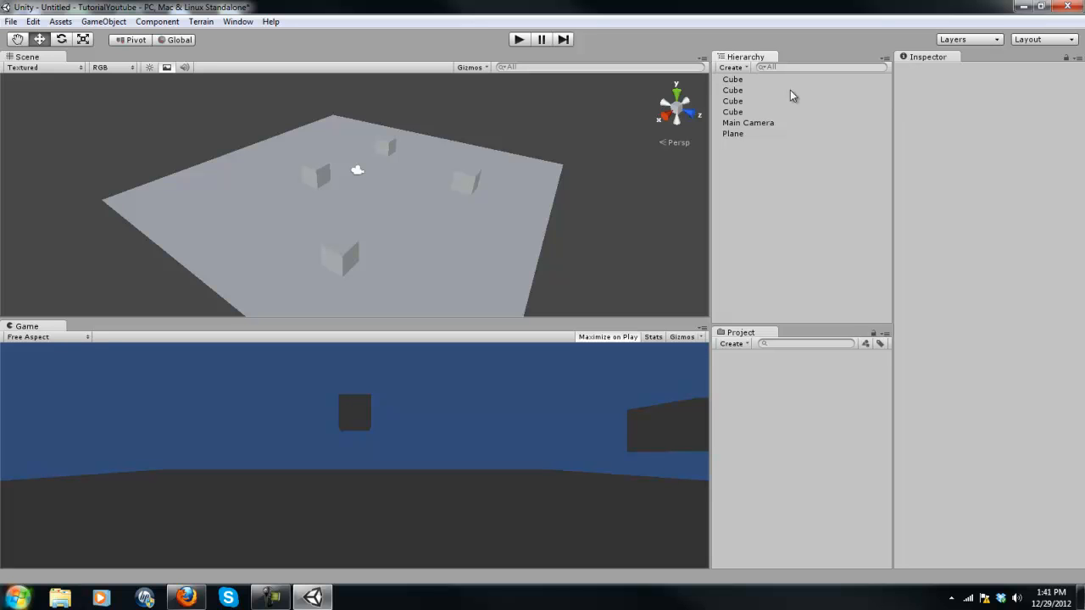
pyautogui.moveTo(765, 101)
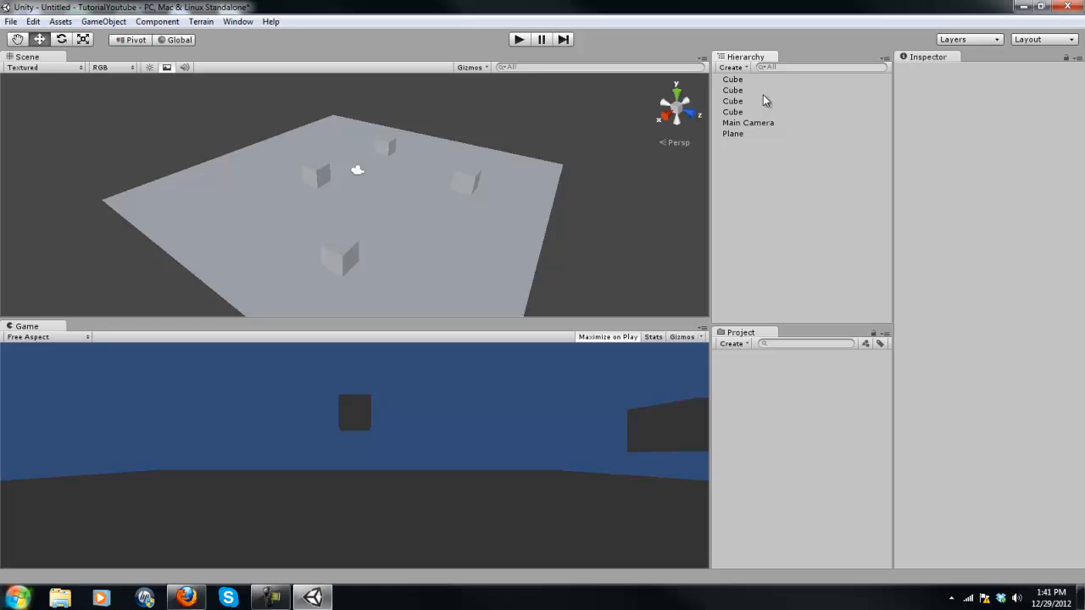
# Create an empty object named Level and select the cubes and plane.
pyautogui.click(117, 22)
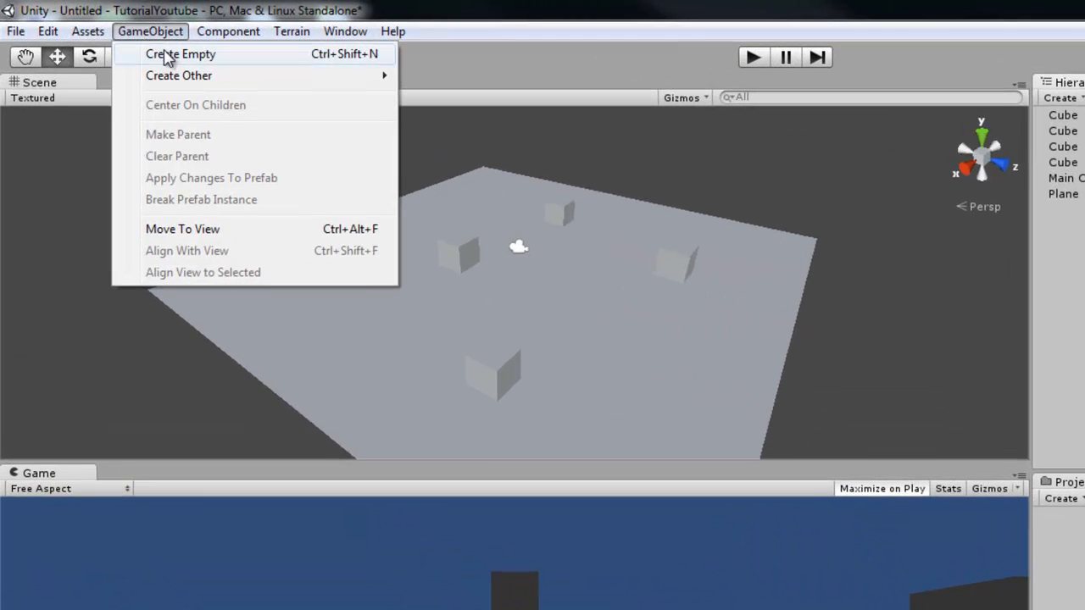
pyautogui.click(180, 54)
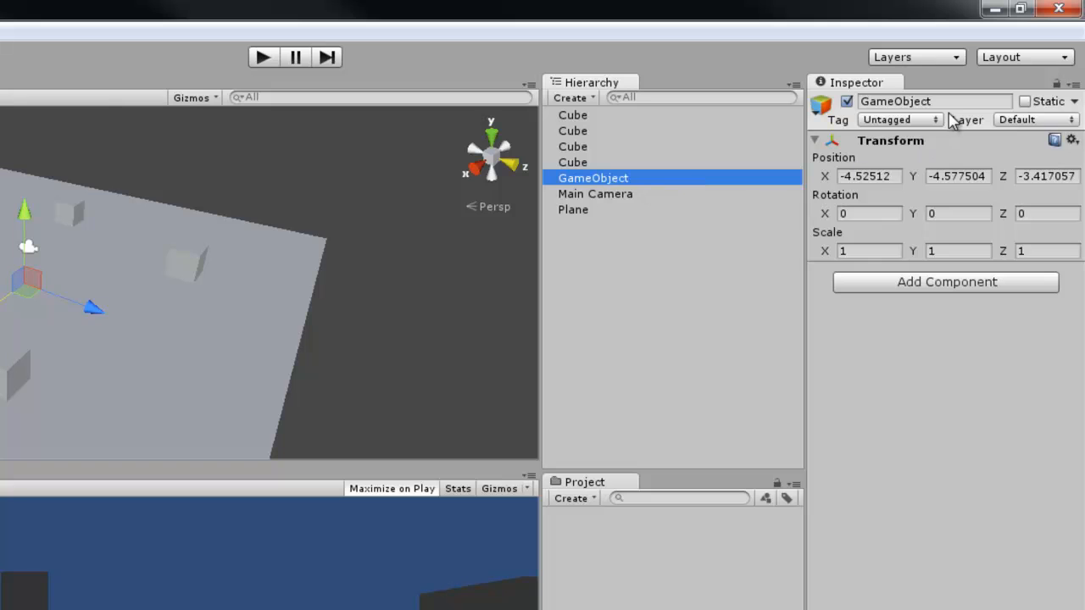
pyautogui.write('Level')
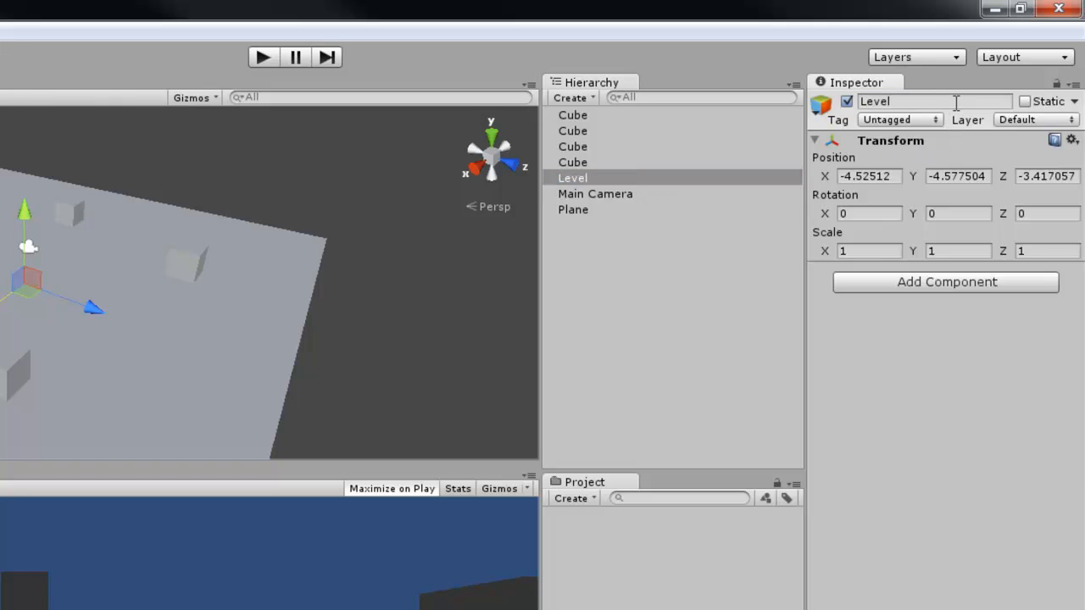
pyautogui.click(573, 162)
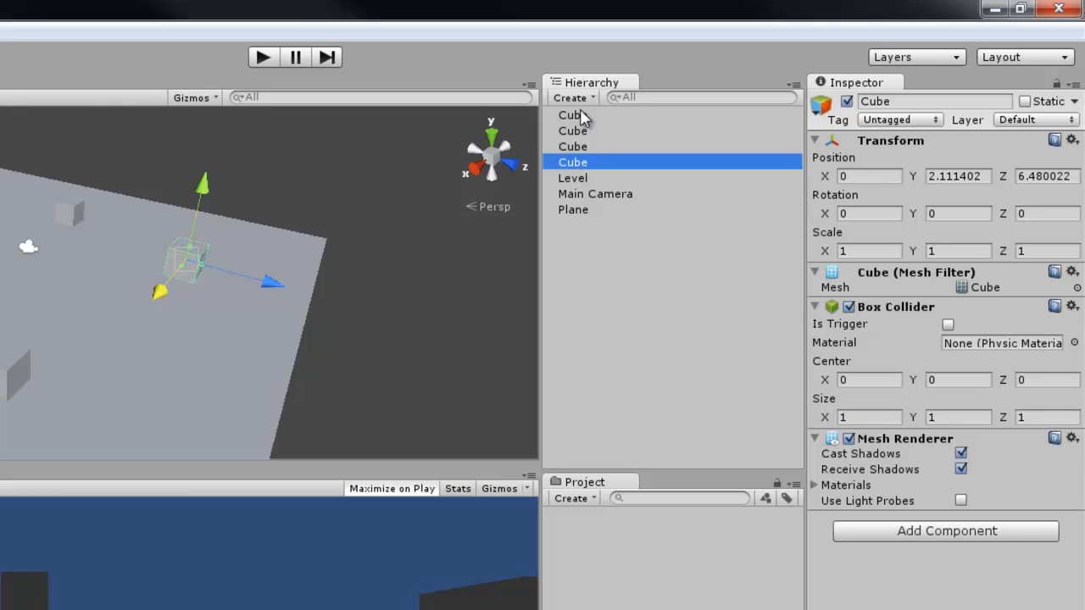
pyautogui.click(571, 115)
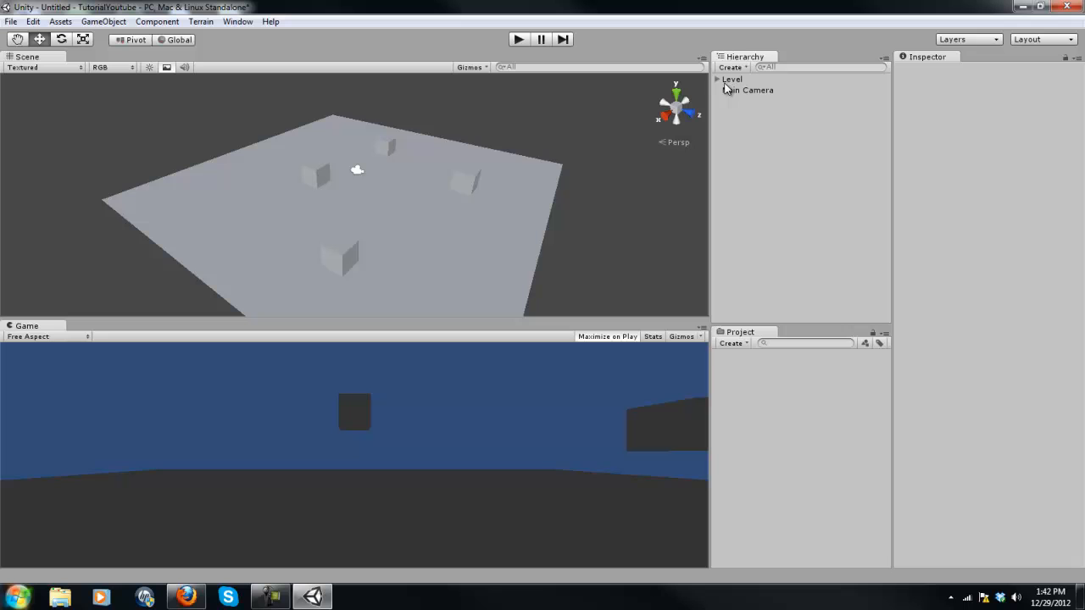
pyautogui.moveTo(760, 105)
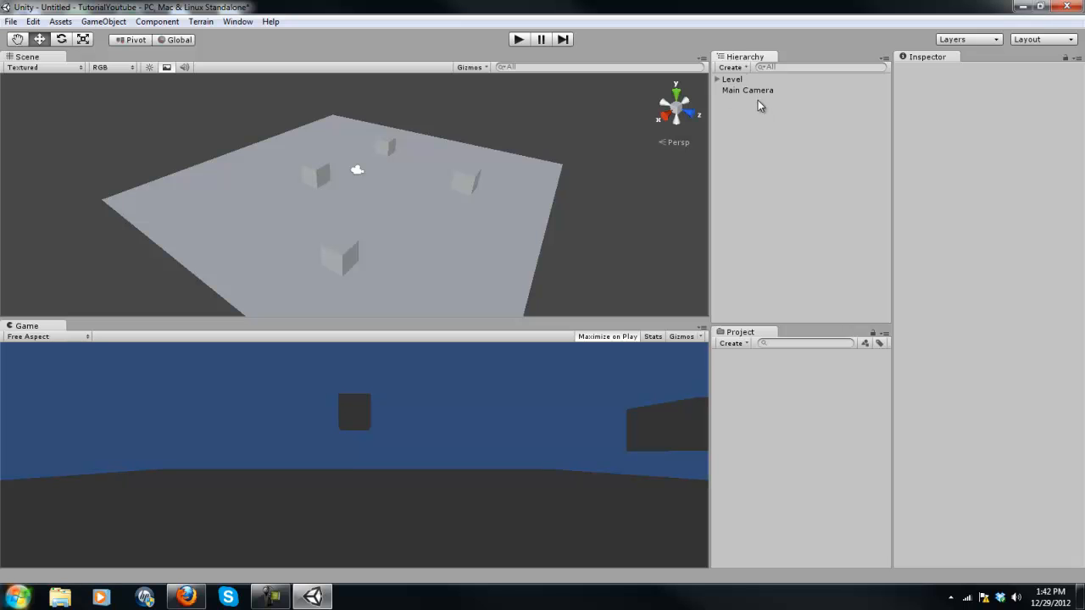
# Move the Level group and expand it to confirm the cubes and plane are children.
pyautogui.click(731, 79)
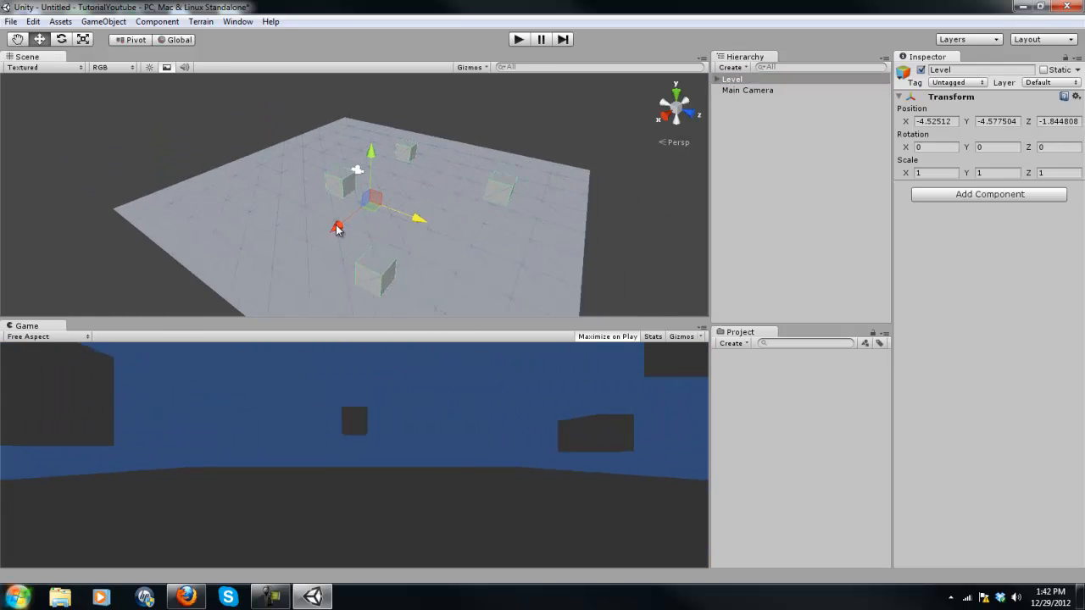
pyautogui.moveTo(337, 227); pyautogui.dragTo(407, 216)
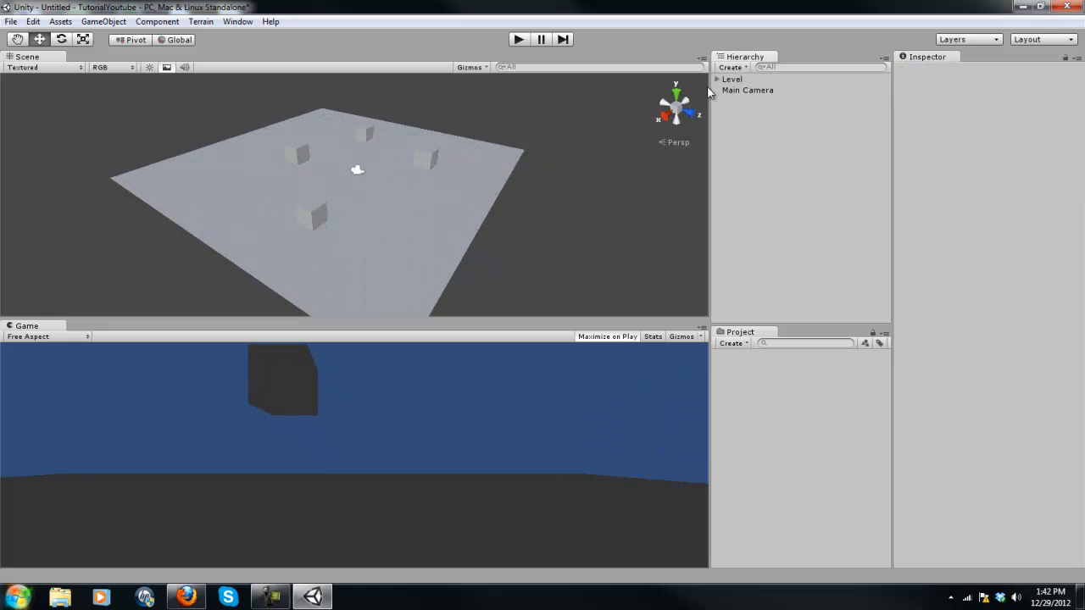
pyautogui.click(731, 79)
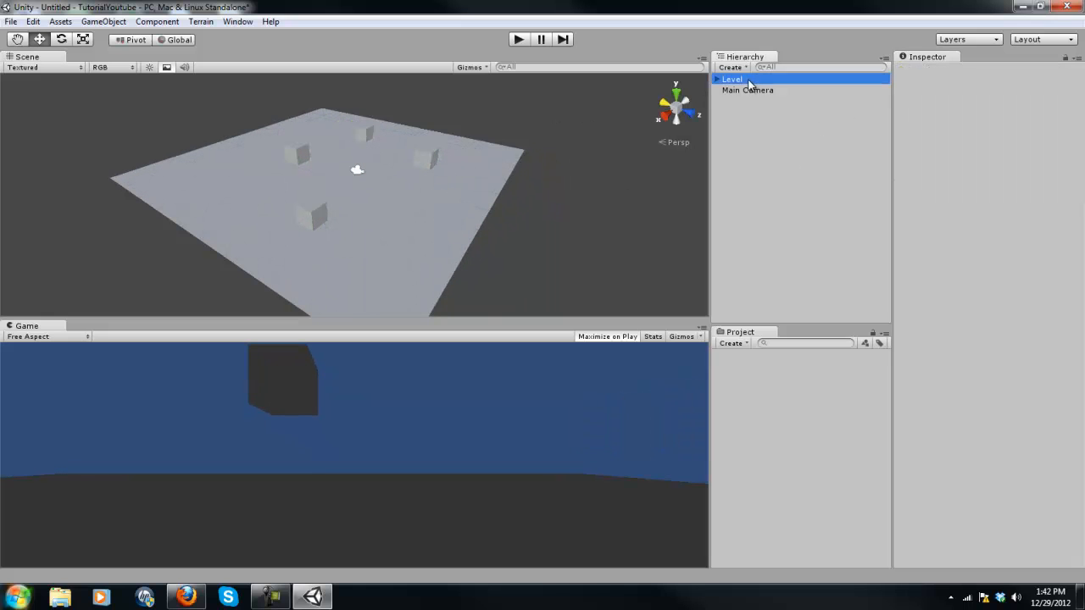
pyautogui.click(733, 78)
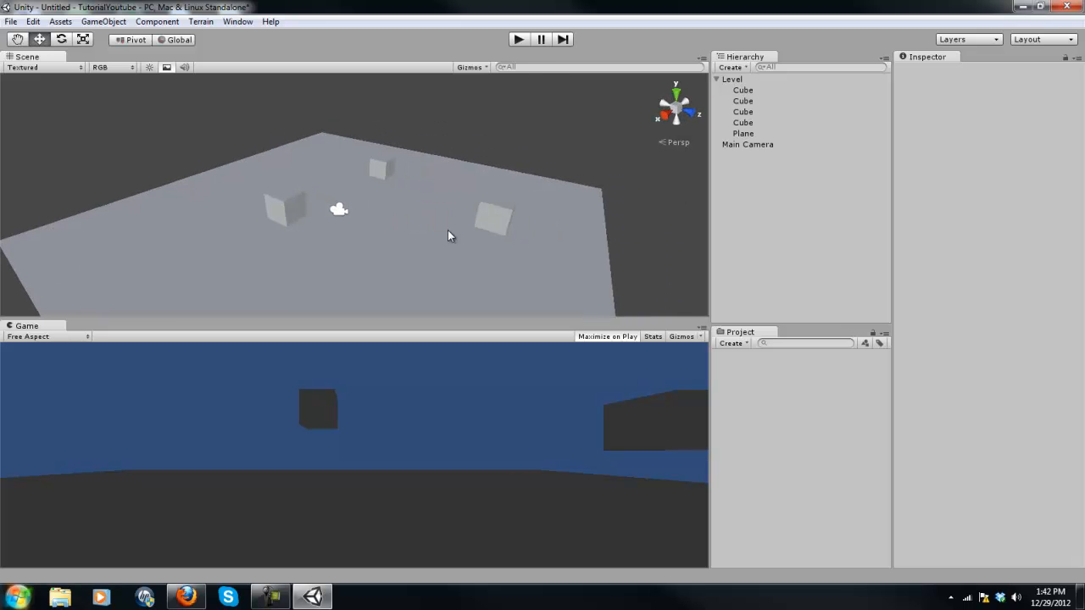
pyautogui.moveTo(449, 234); pyautogui.dragTo(405, 218)
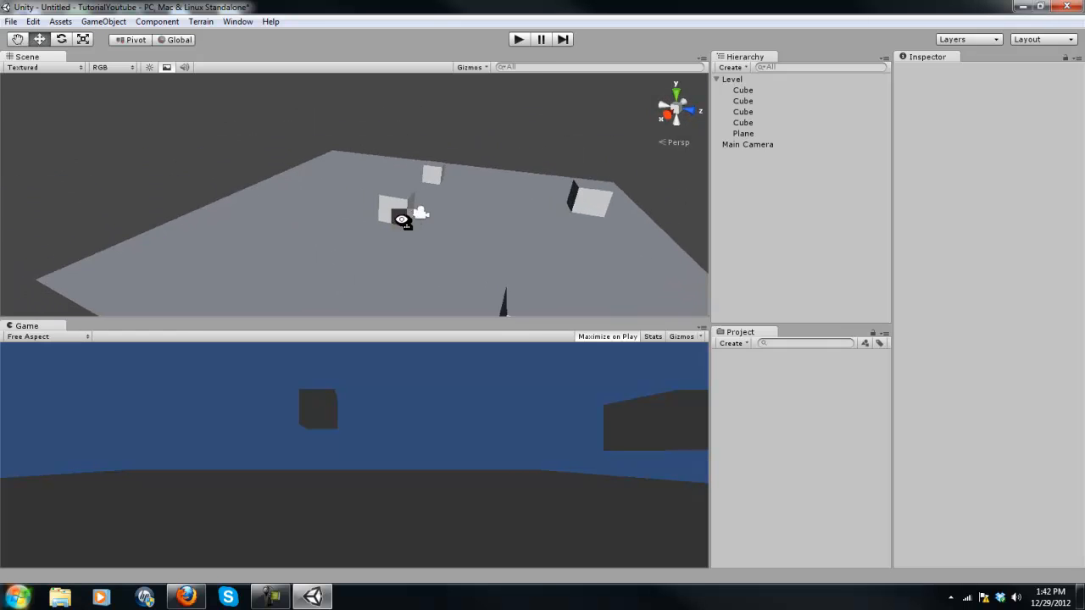
pyautogui.moveTo(407, 221); pyautogui.dragTo(437, 233)
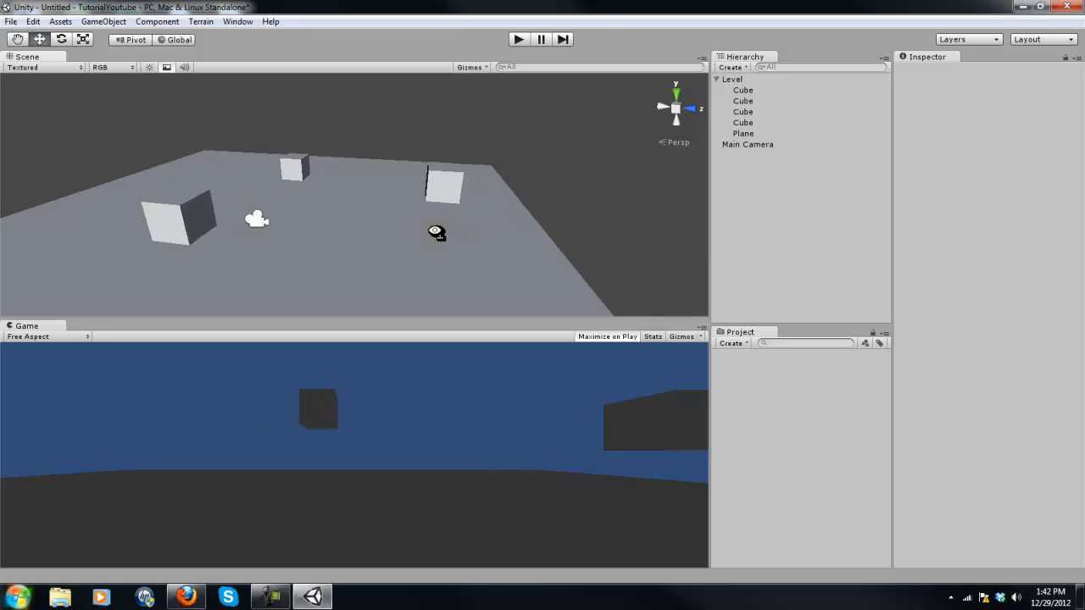
pyautogui.moveTo(436, 233); pyautogui.dragTo(244, 260)
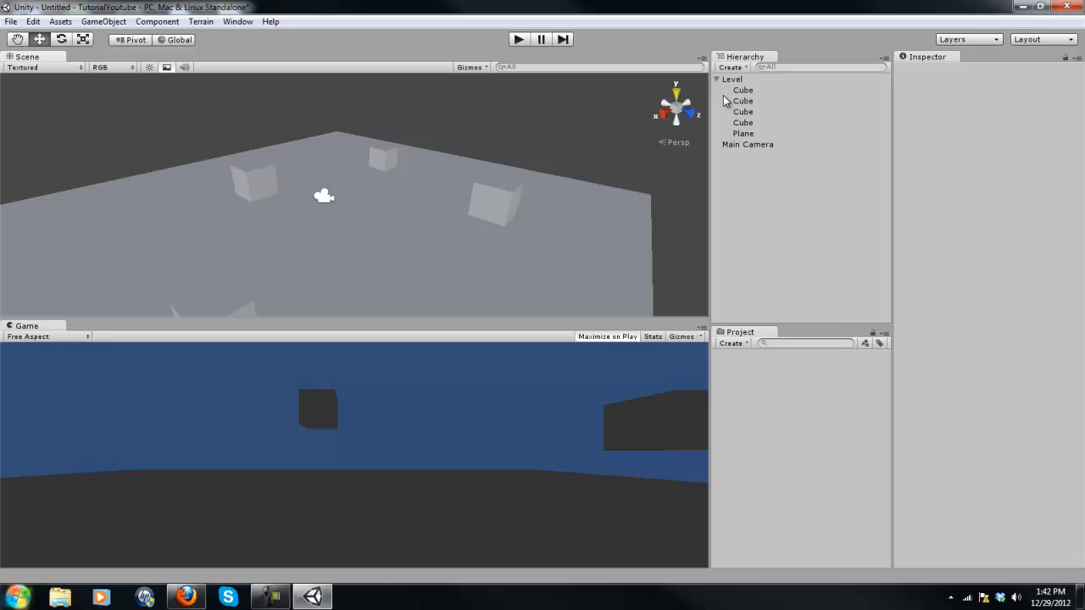
pyautogui.click(717, 79)
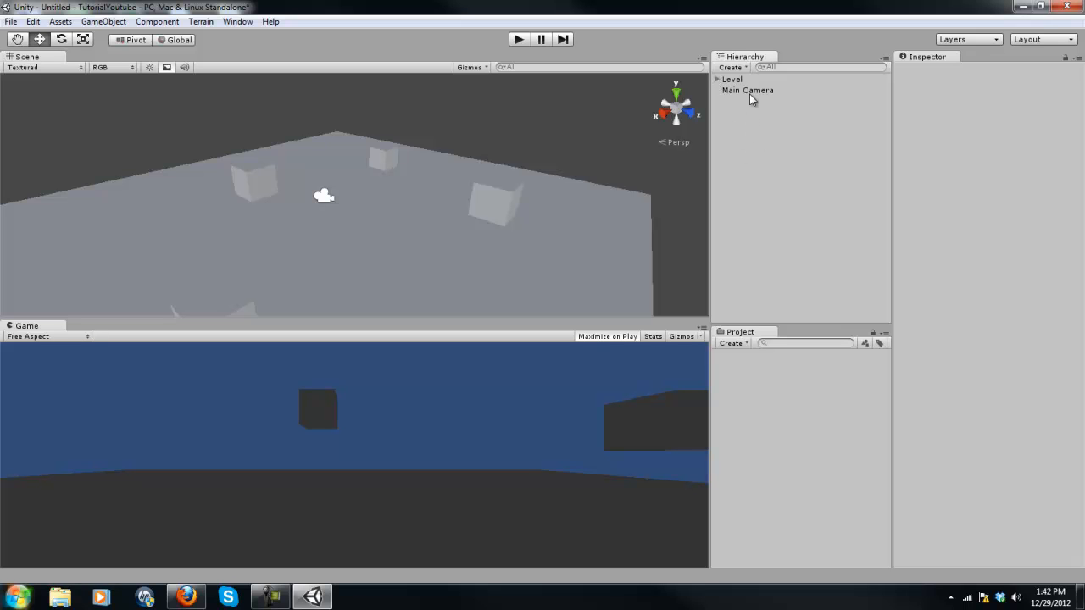
pyautogui.click(105, 21)
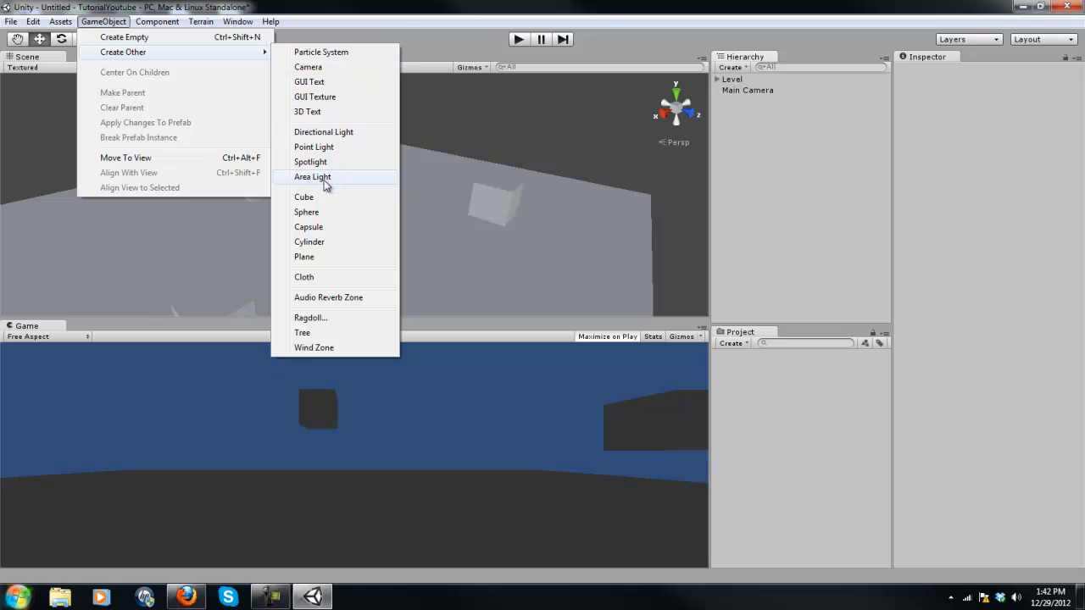
# Add a capsule and play the game to preview it.
pyautogui.click(308, 227)
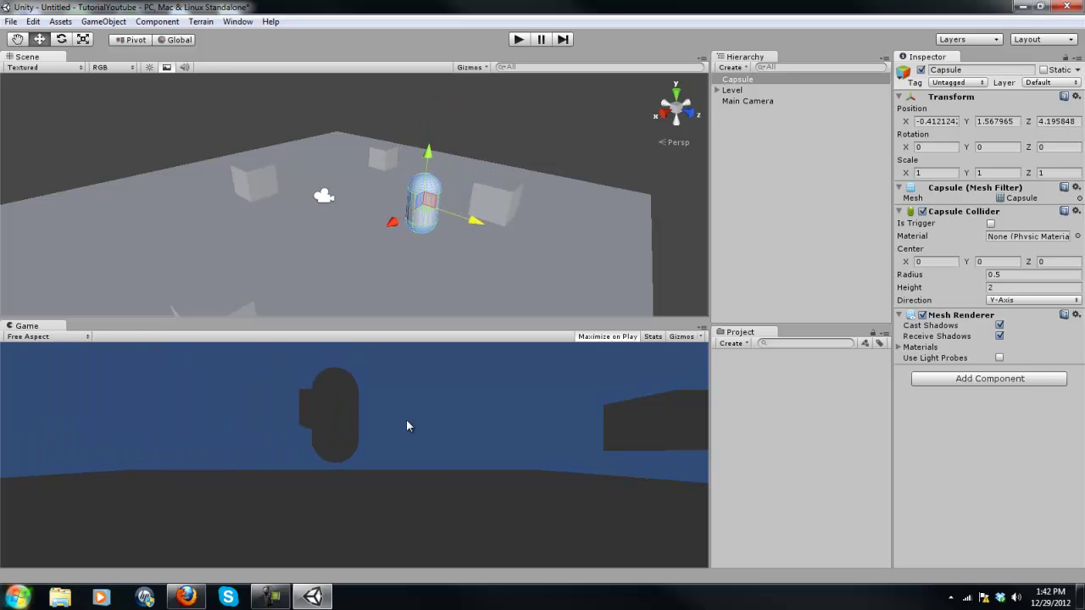
pyautogui.click(516, 39)
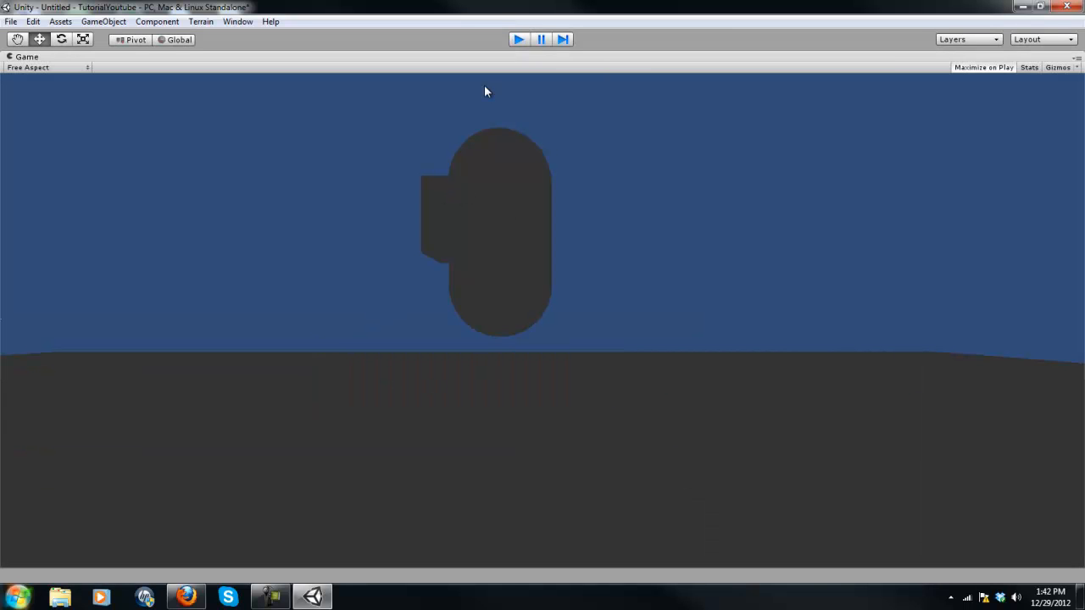
# Stop the game, parent the point light under Level, and set its range to about 18.8.
pyautogui.click(113, 21)
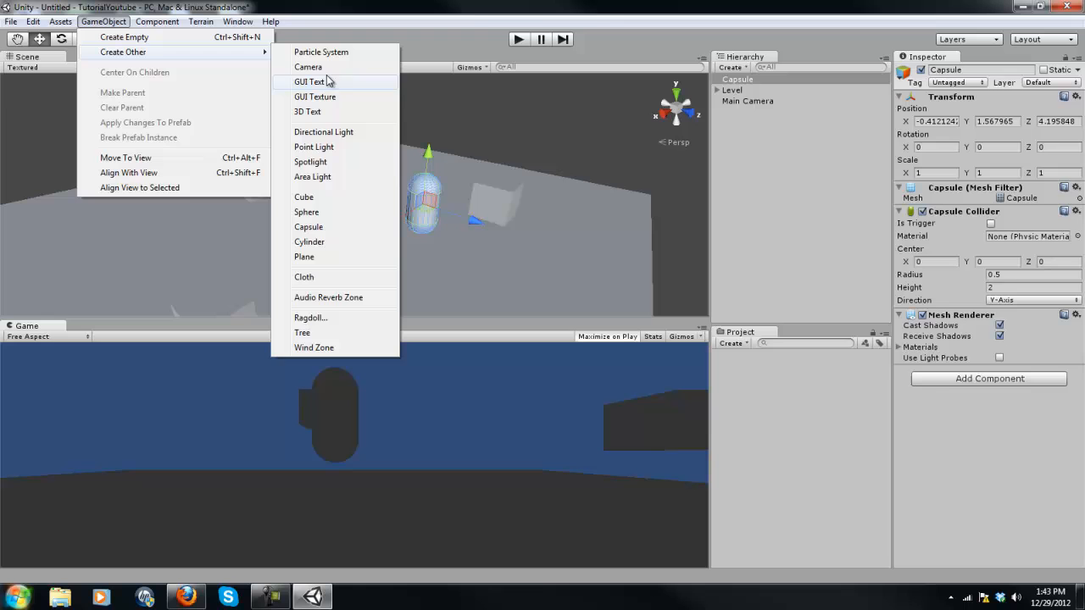
pyautogui.click(313, 146)
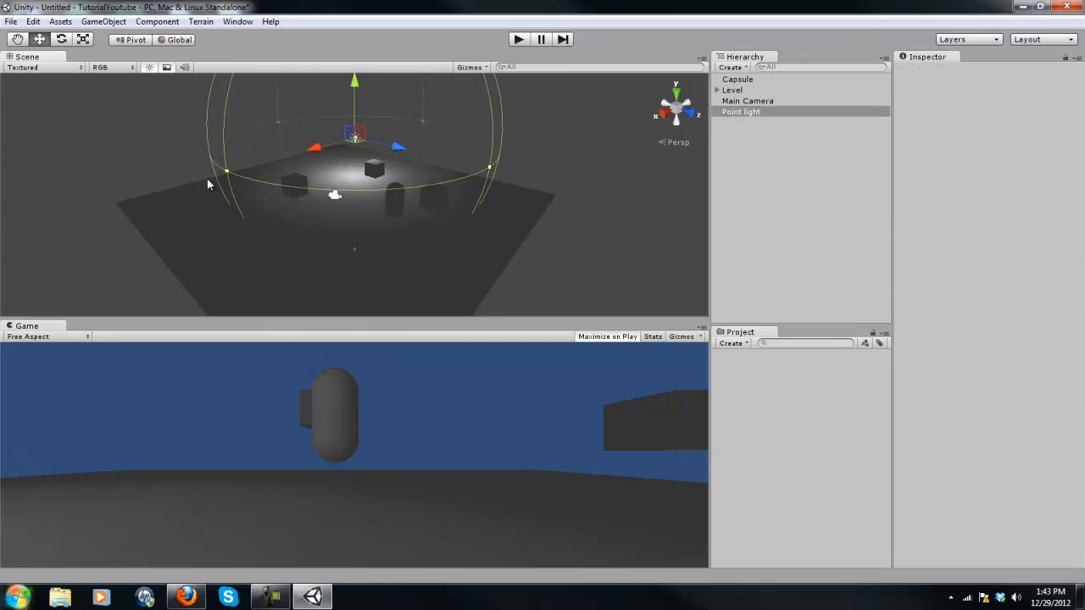
pyautogui.click(741, 111)
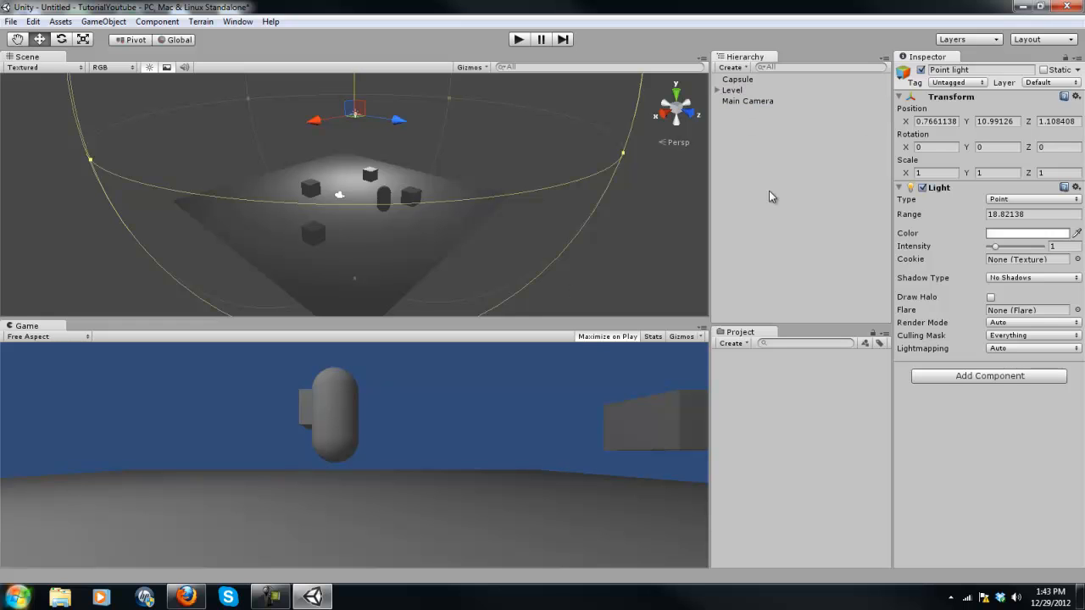
pyautogui.click(738, 78)
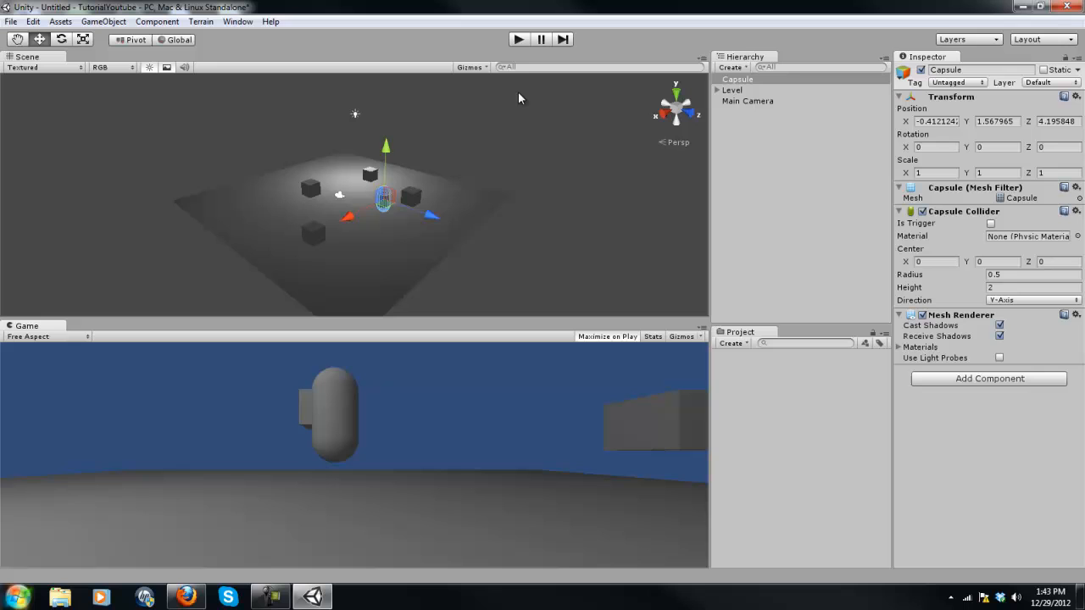
pyautogui.moveTo(193, 53)
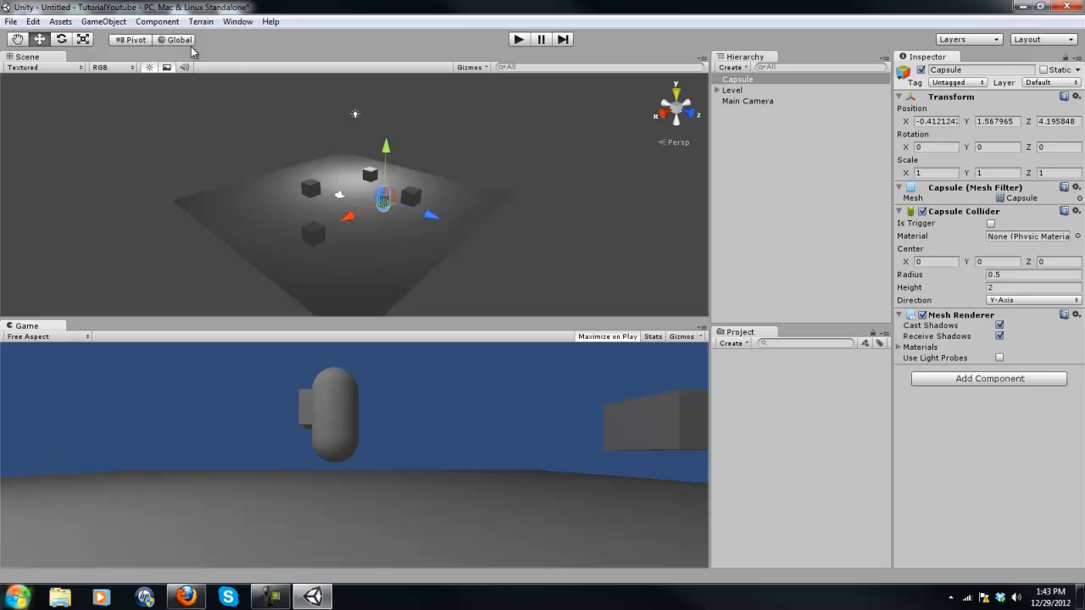
# Add a Rigidbody with gravity to the capsule and collapse its constraints.
pyautogui.click(739, 78)
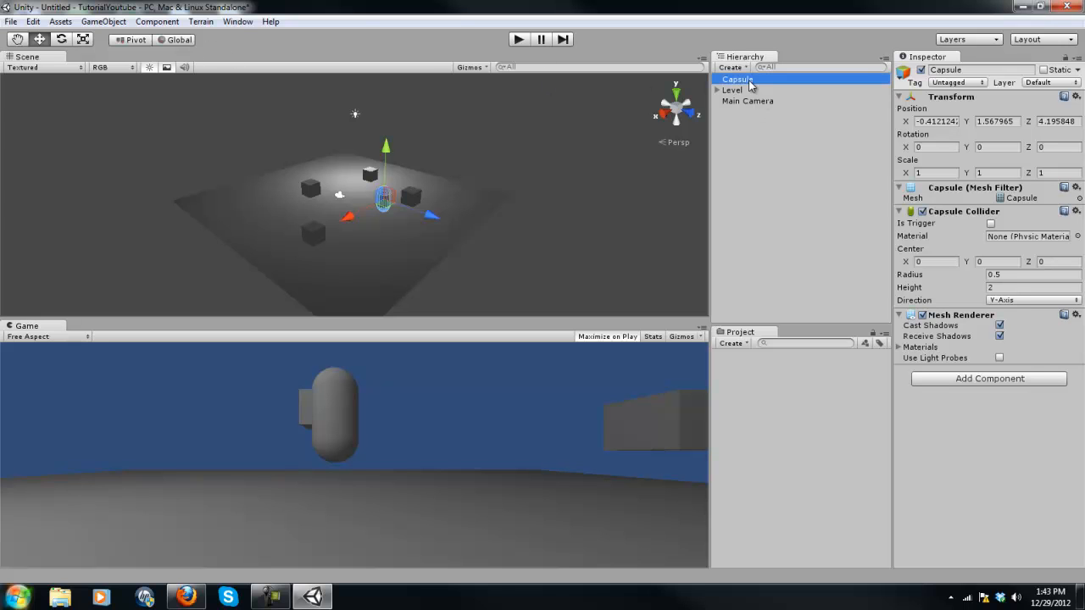
pyautogui.click(202, 28)
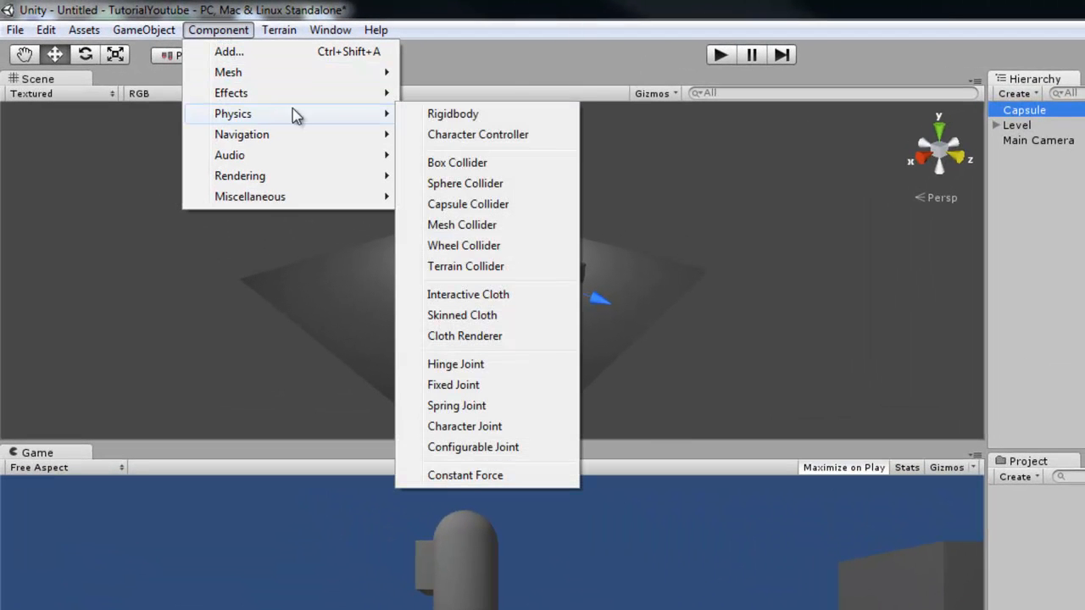
pyautogui.click(452, 113)
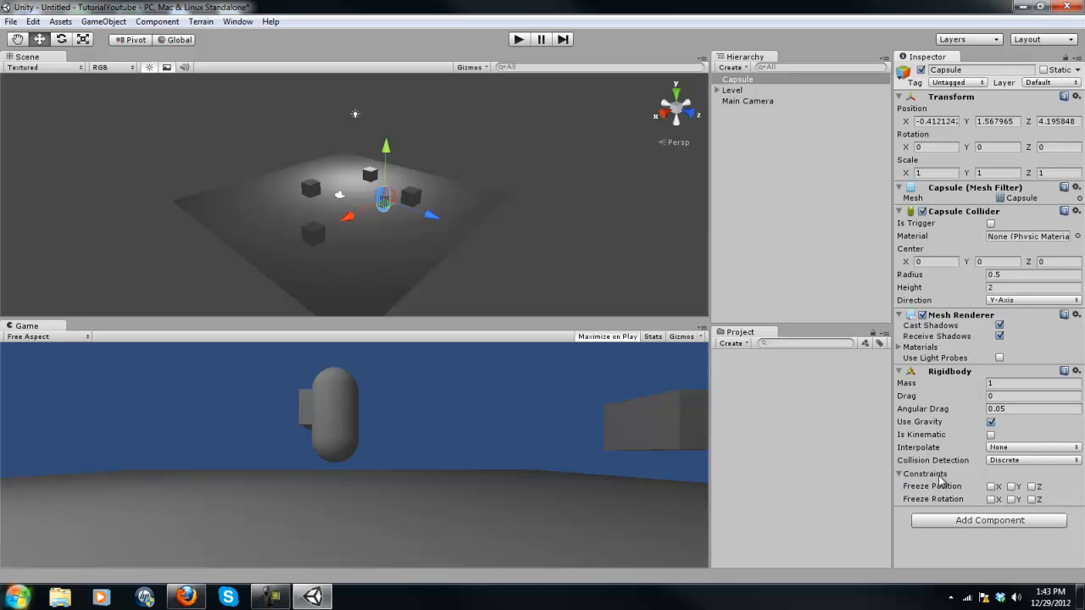
pyautogui.click(901, 473)
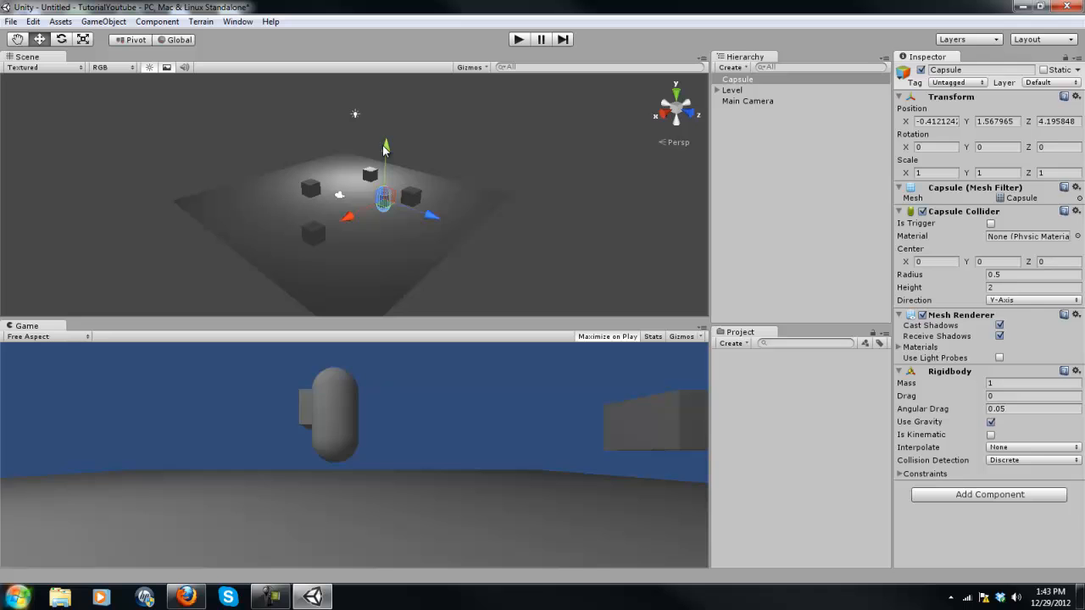
pyautogui.click(518, 39)
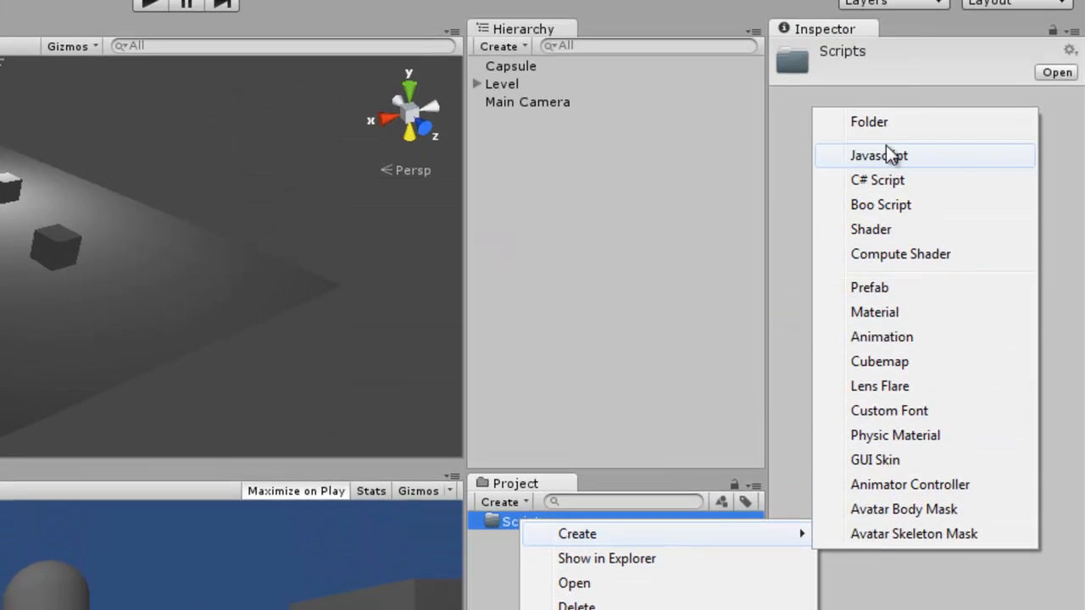
# Create a JavaScript named Test in the Scripts folder and open it in MonoDevelop.
pyautogui.click(880, 155)
pyautogui.write('Test')
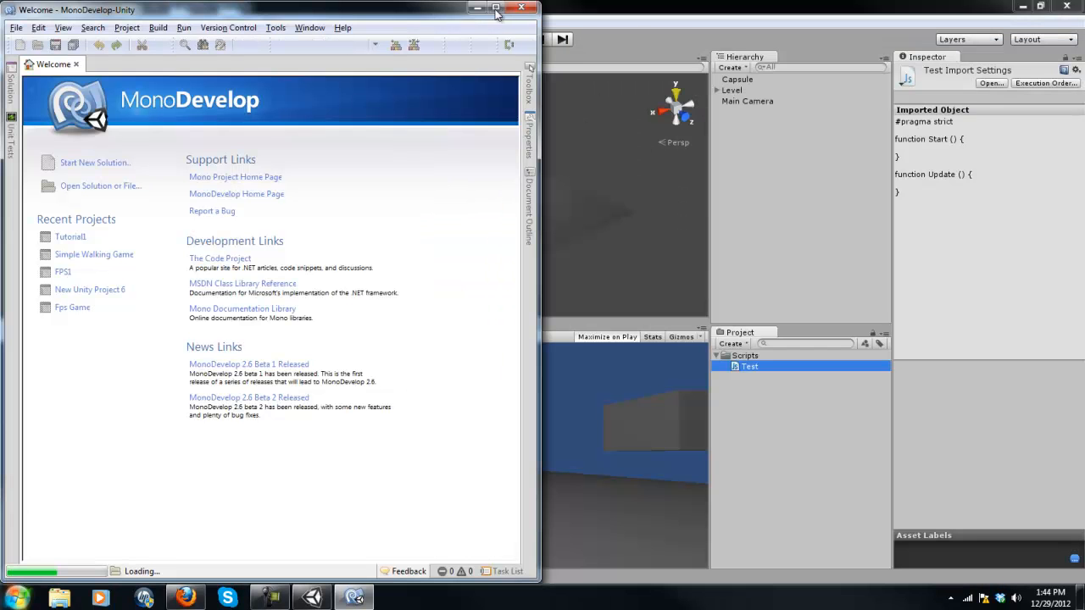
# Maximize MonoDevelop and declare var force : float = 10; at the top of Test.js.
pyautogui.click(493, 8)
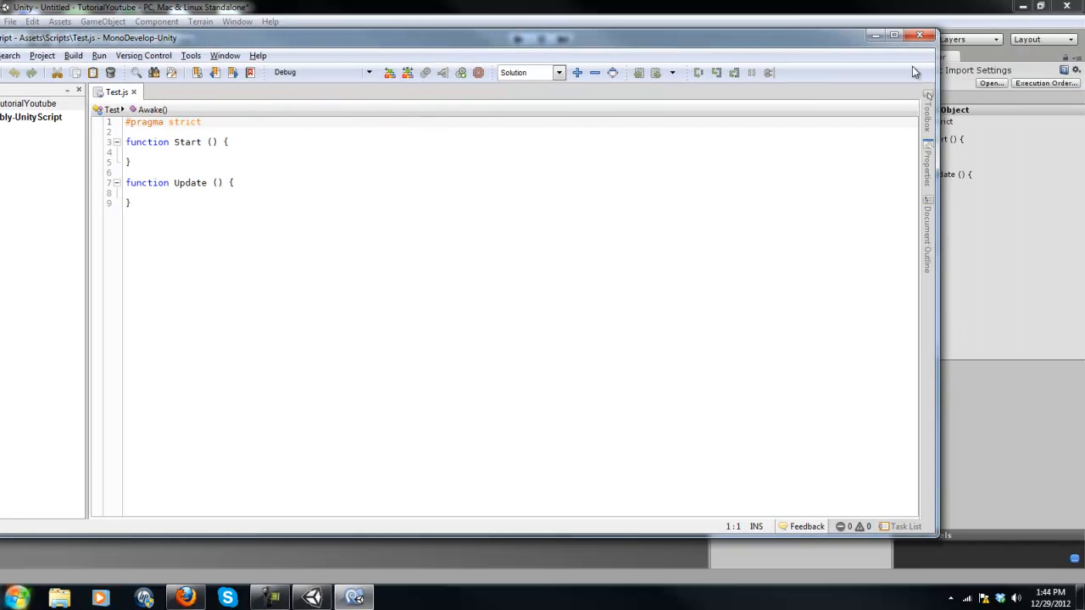
pyautogui.click(889, 30)
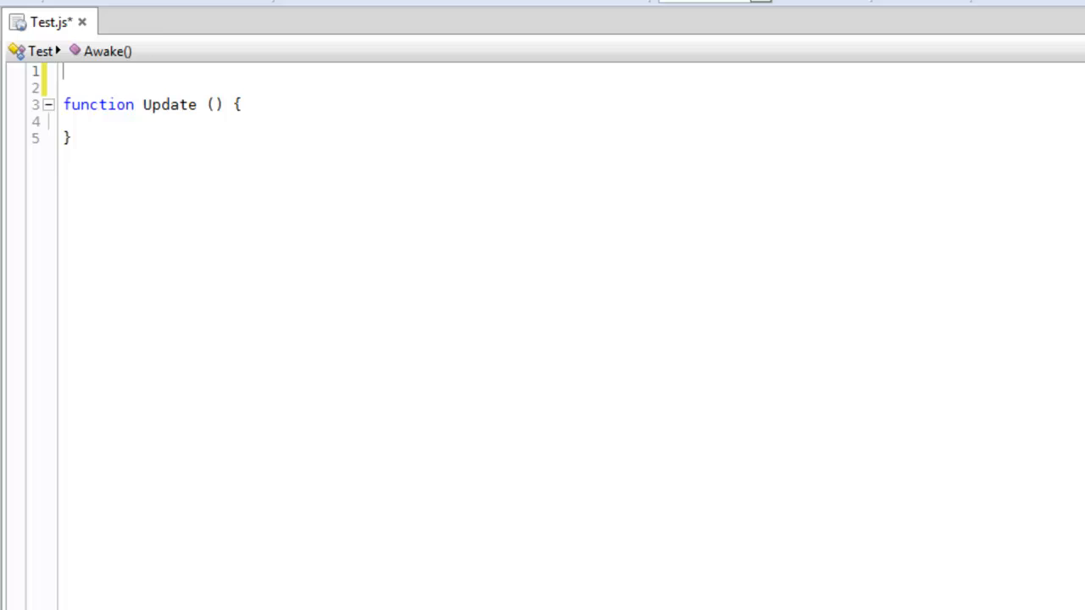
pyautogui.write('var')
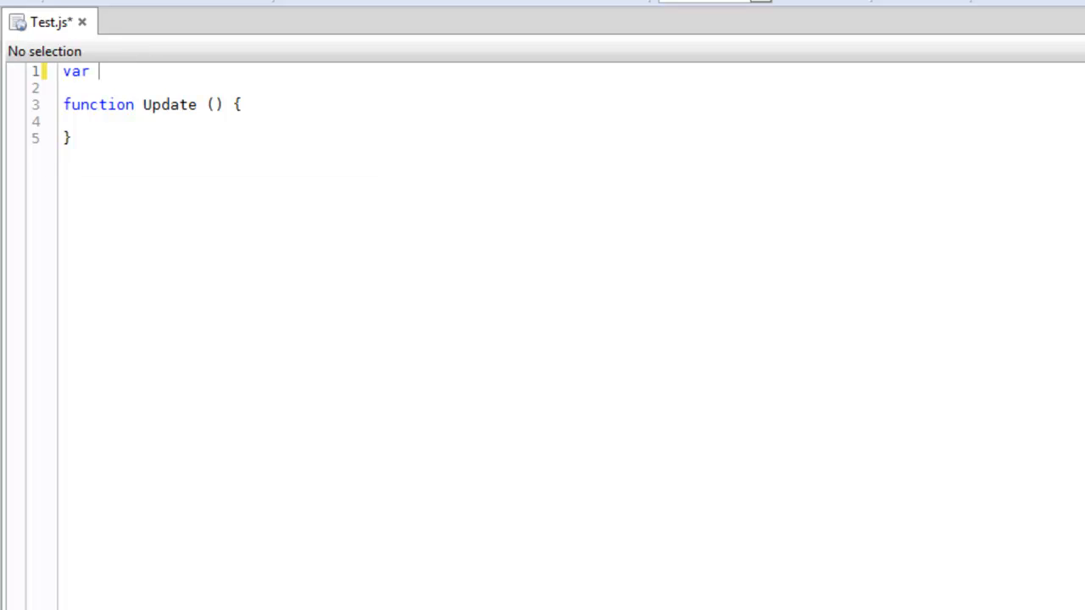
pyautogui.write('force : float')
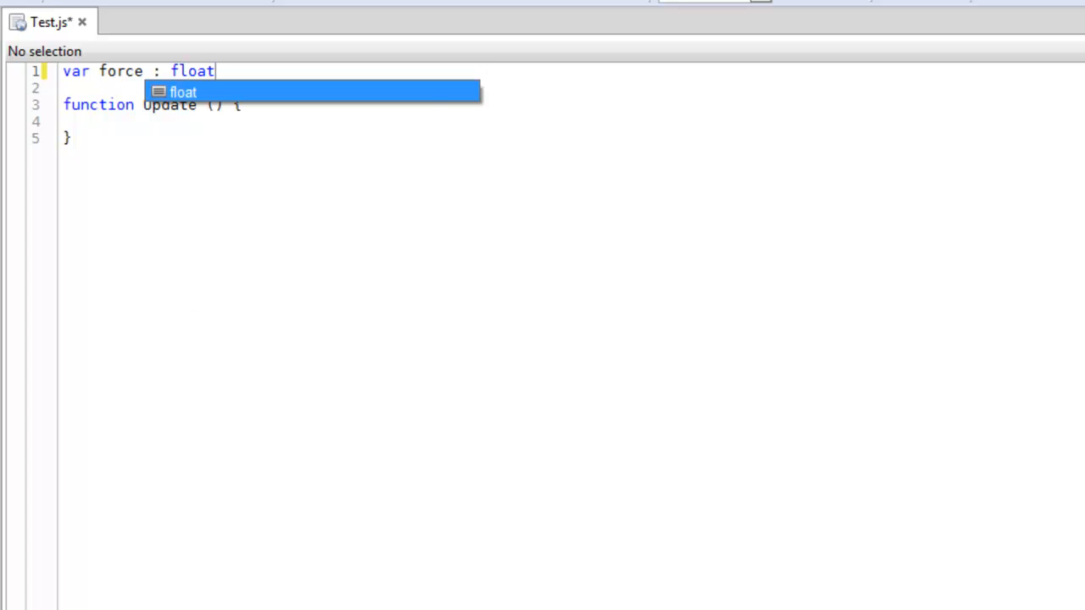
pyautogui.write('=')
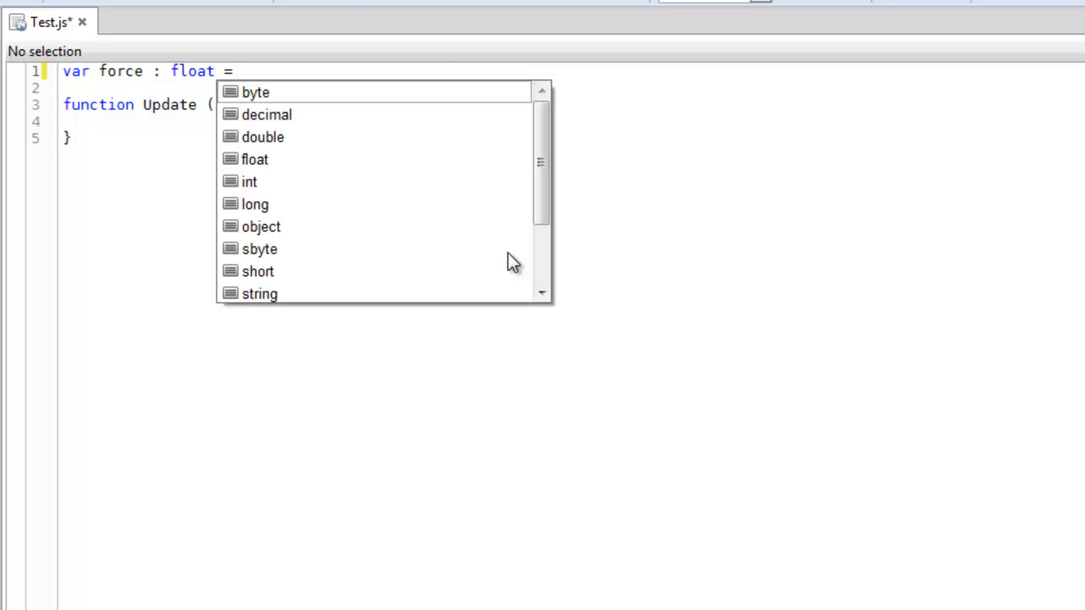
pyautogui.write('10;')
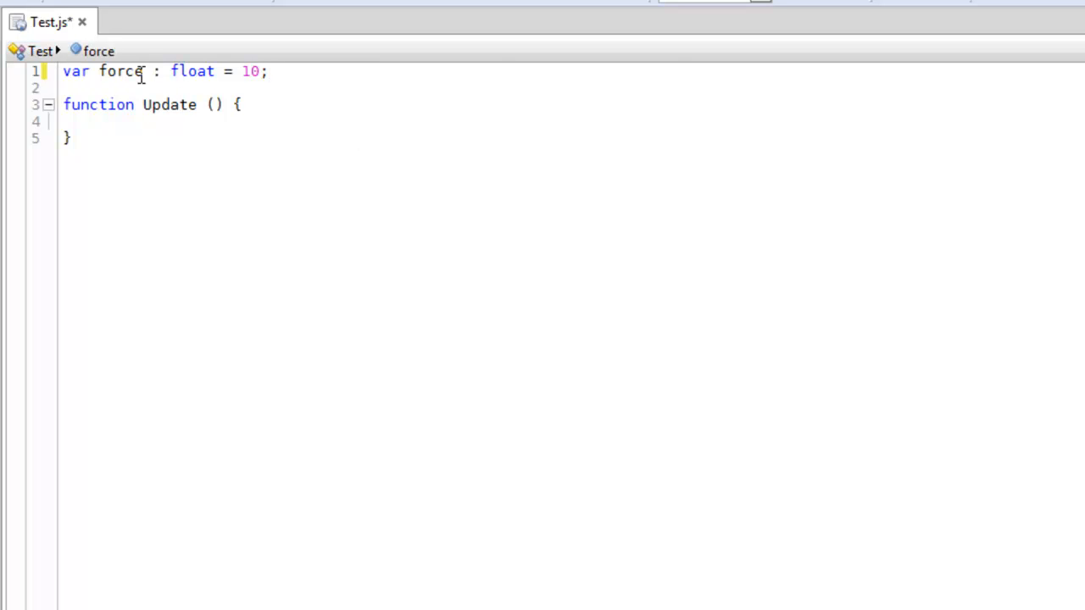
pyautogui.doubleClick(192, 70)
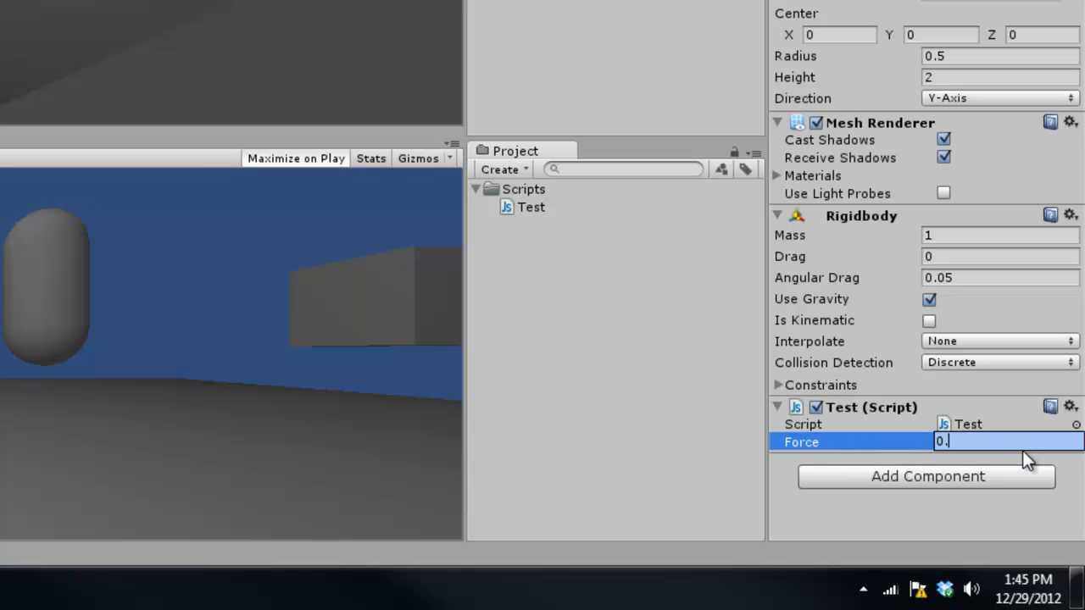
# Enter 10 as the Force value of the capsule's Test script.
pyautogui.write('10')
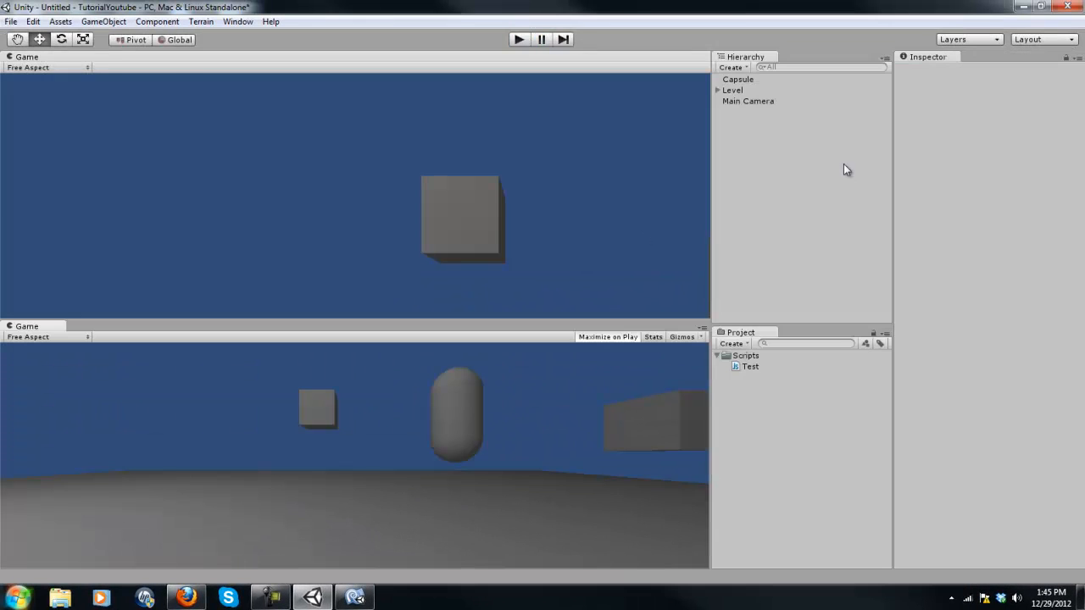
pyautogui.click(738, 79)
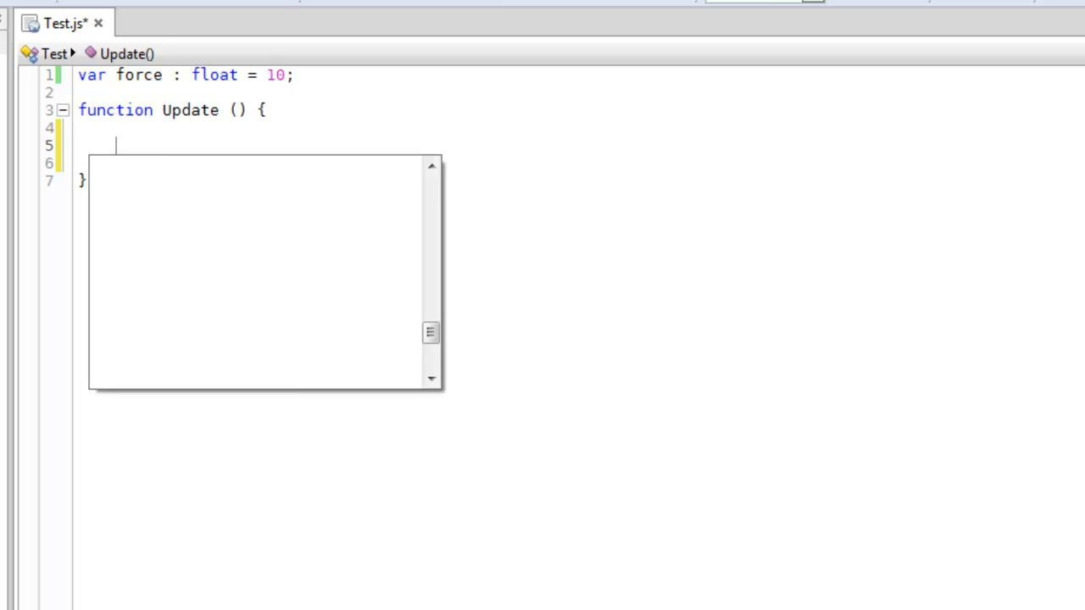
# Add rigidbody.AddForce(0, force, 0); inside Update and save Test.js.
pyautogui.write('rigidbody.AddForce')
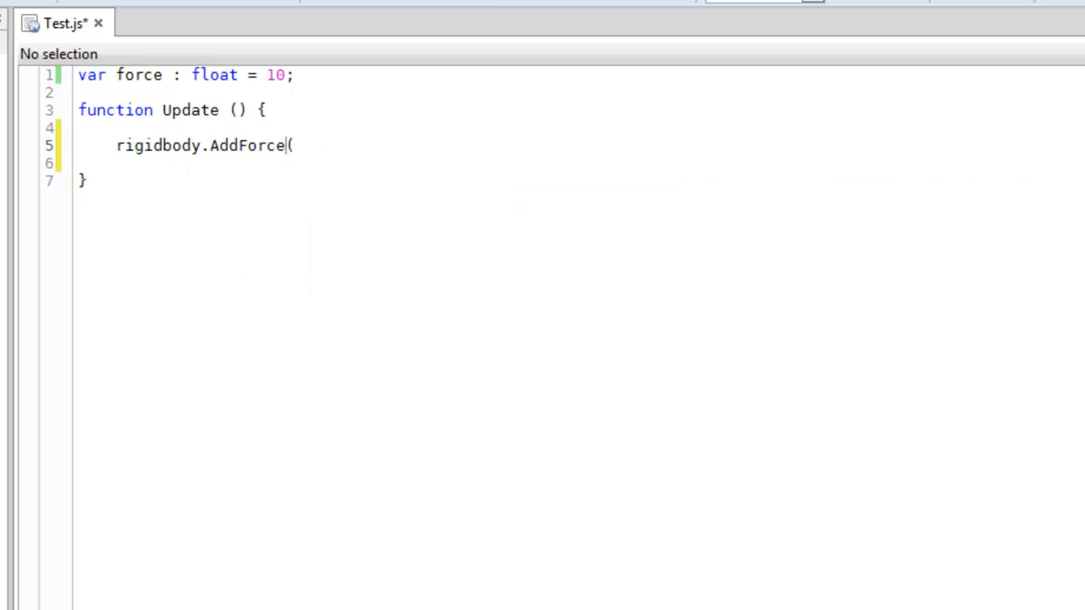
pyautogui.write('(')
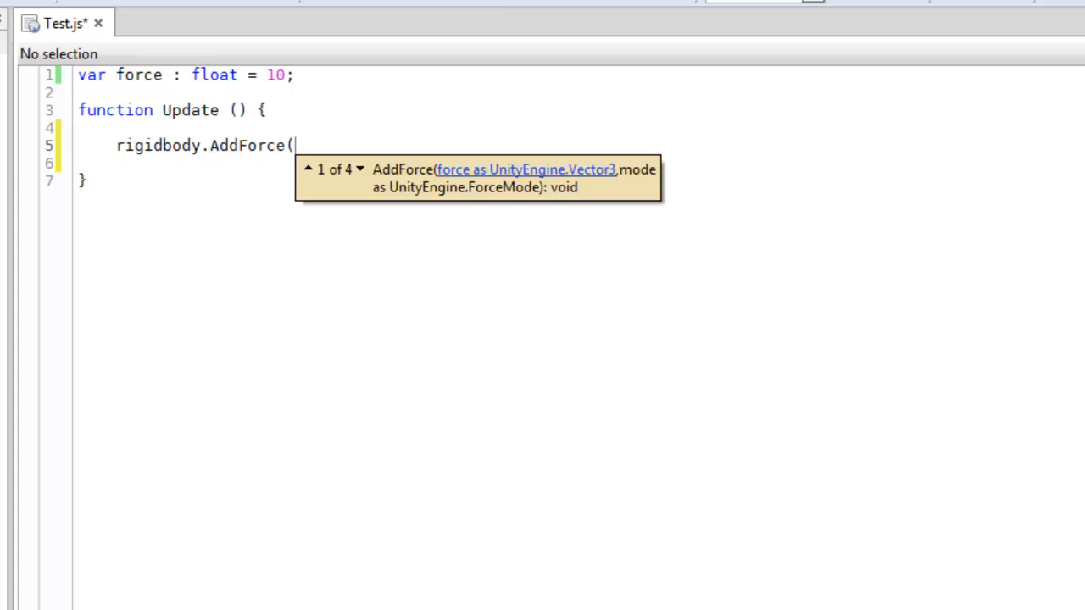
pyautogui.write('0, force, 0);')
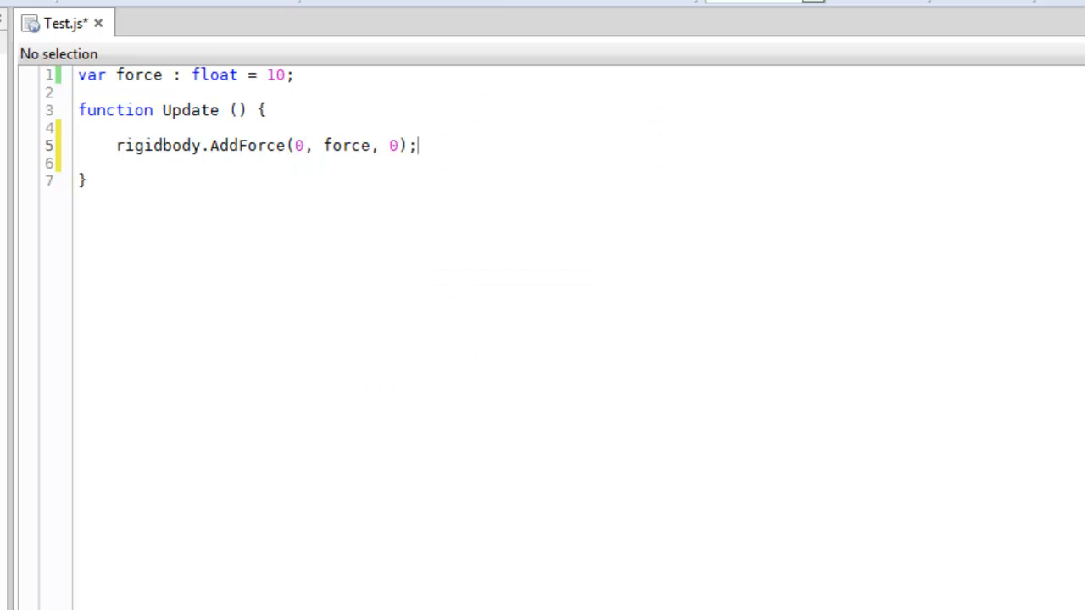
pyautogui.press('Ctrl+s')
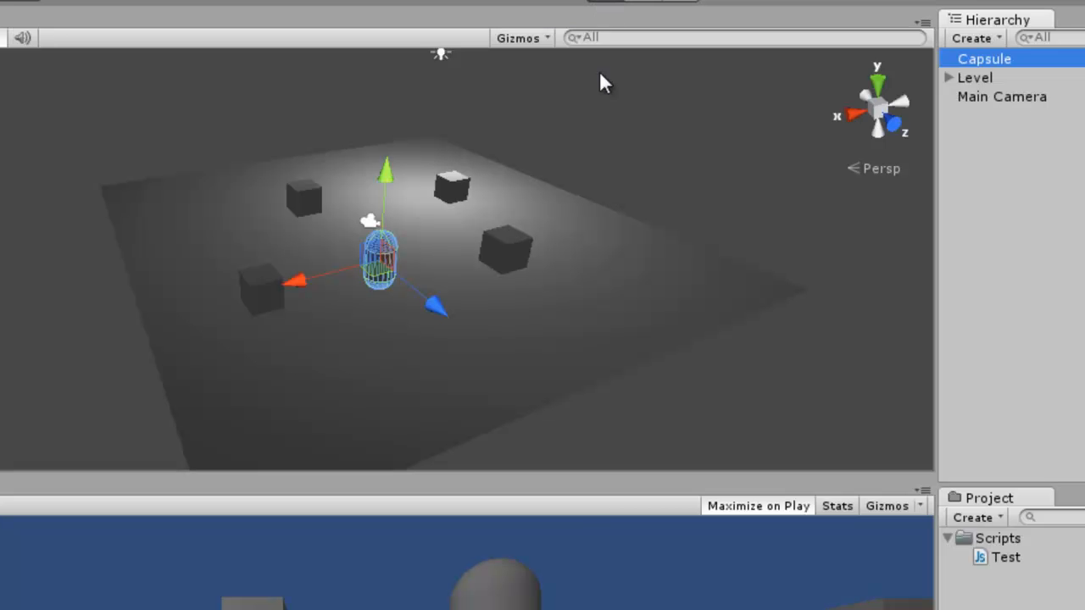
# Play the scene to watch the capsule rise, then stop playback.
pyautogui.click(516, 39)
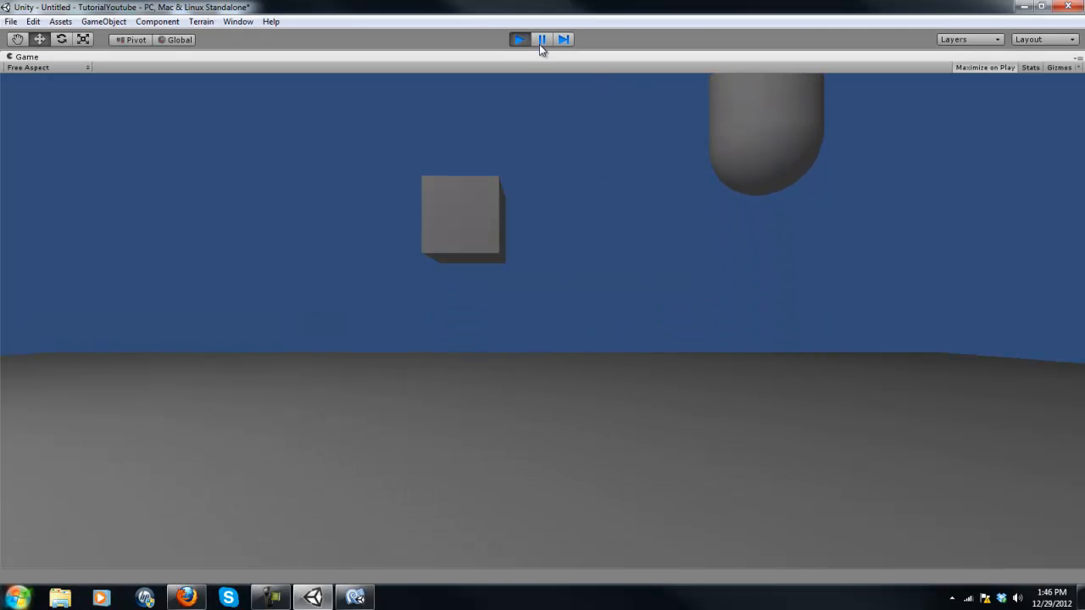
pyautogui.click(518, 39)
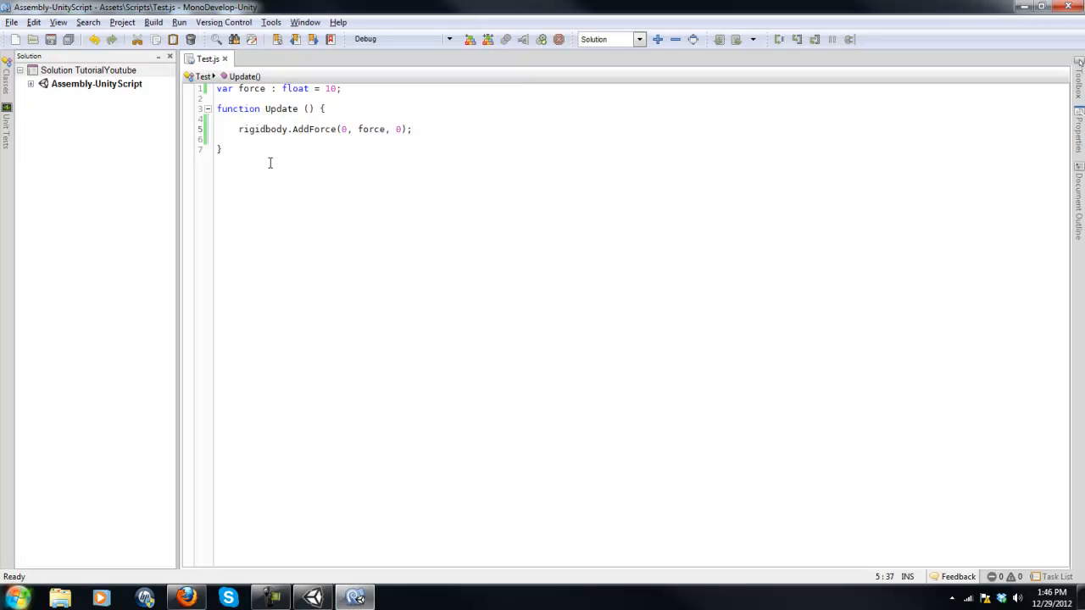
# Return to the Unity scene editor and orbit the view around the platform.
pyautogui.press('ctrl+a')
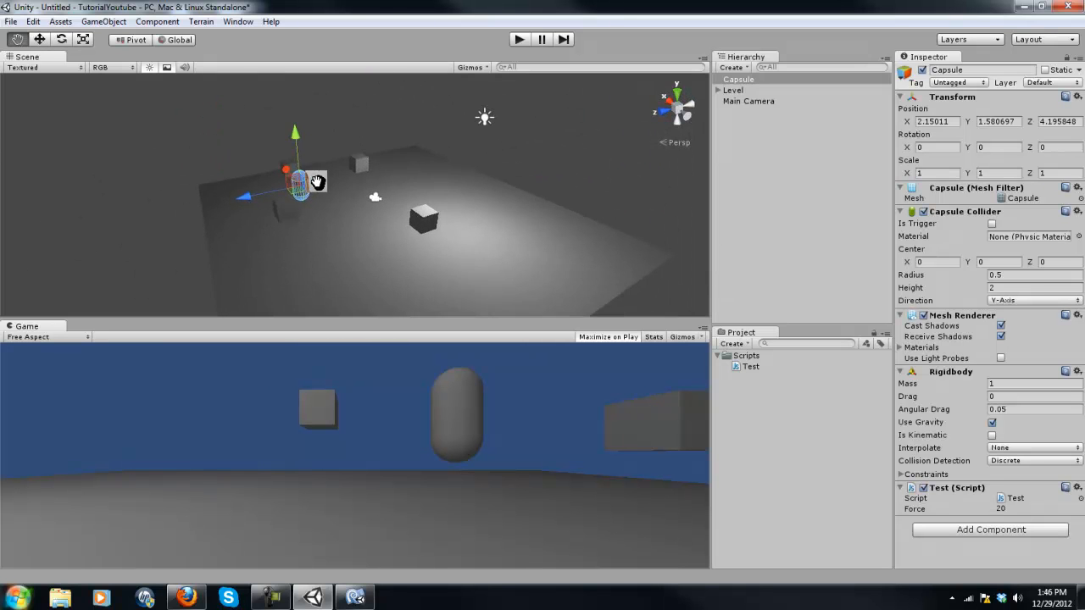
pyautogui.moveTo(316, 182); pyautogui.dragTo(352, 202)
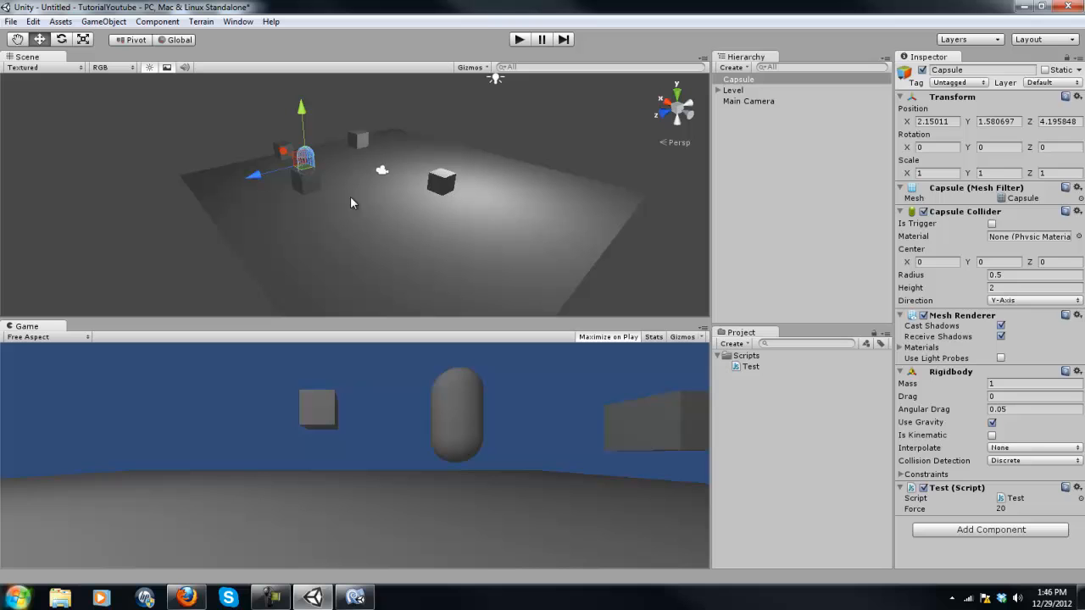